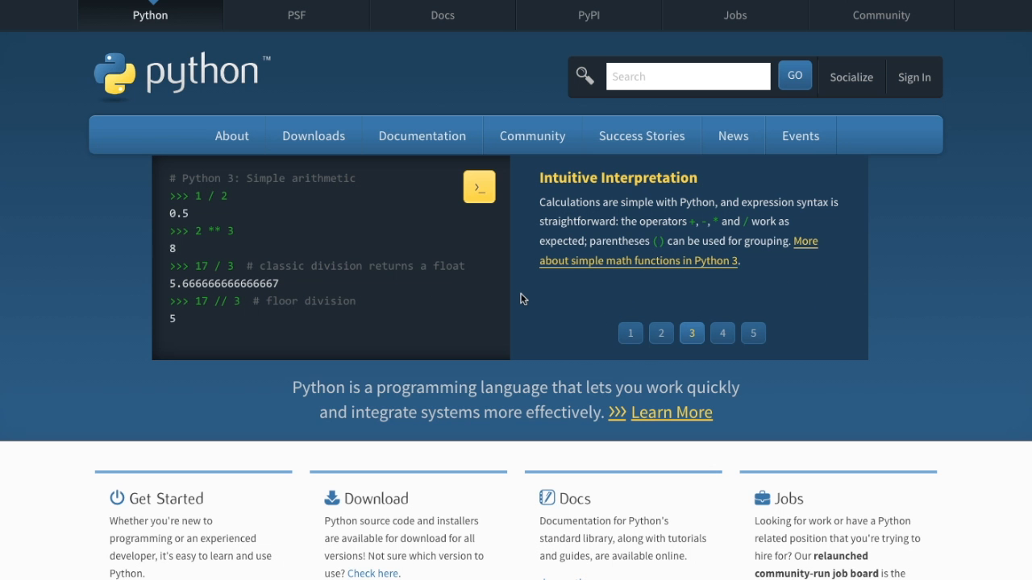
mouse_move(313, 136)
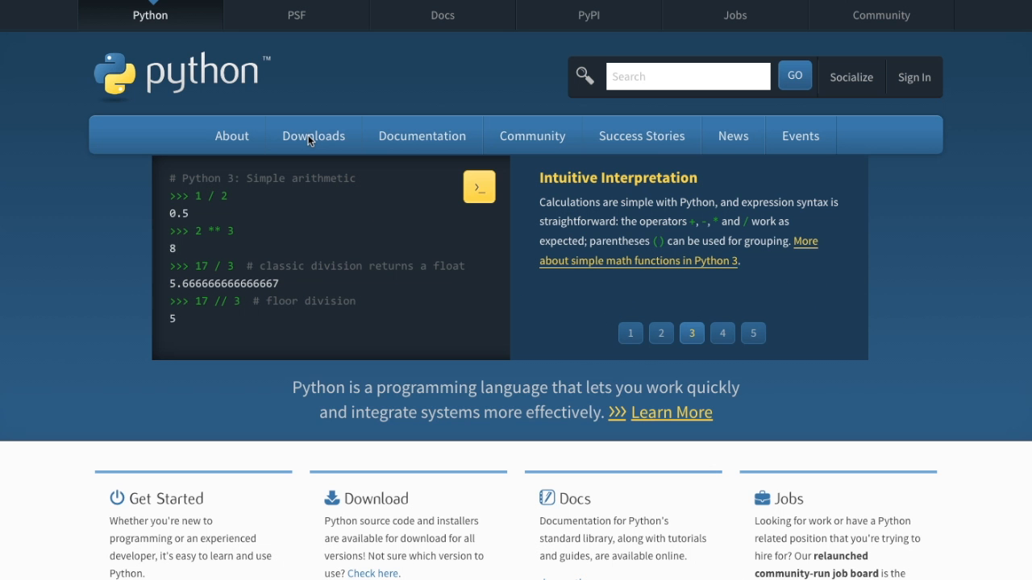
mouse_move(423, 135)
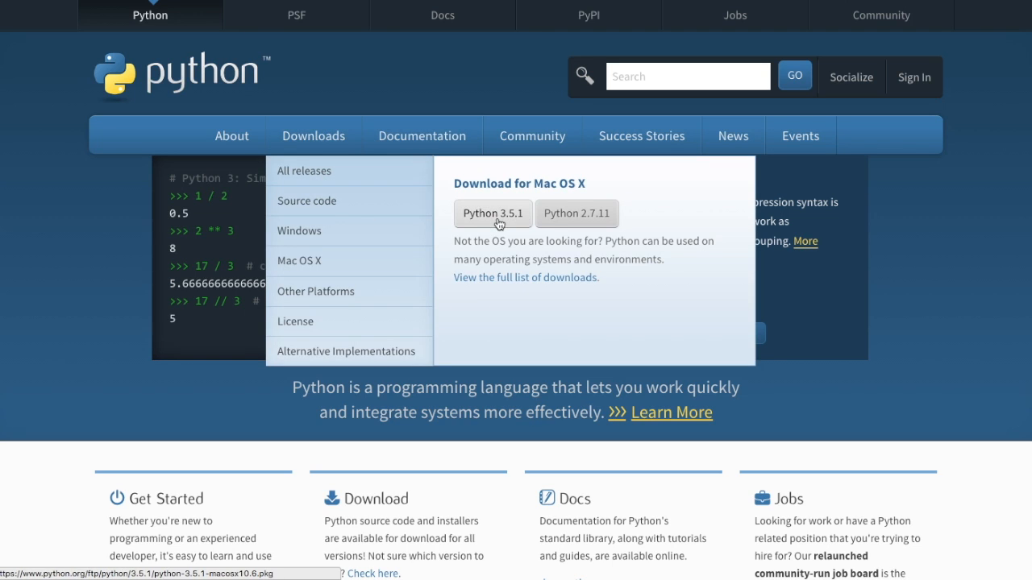
mouse_move(493, 216)
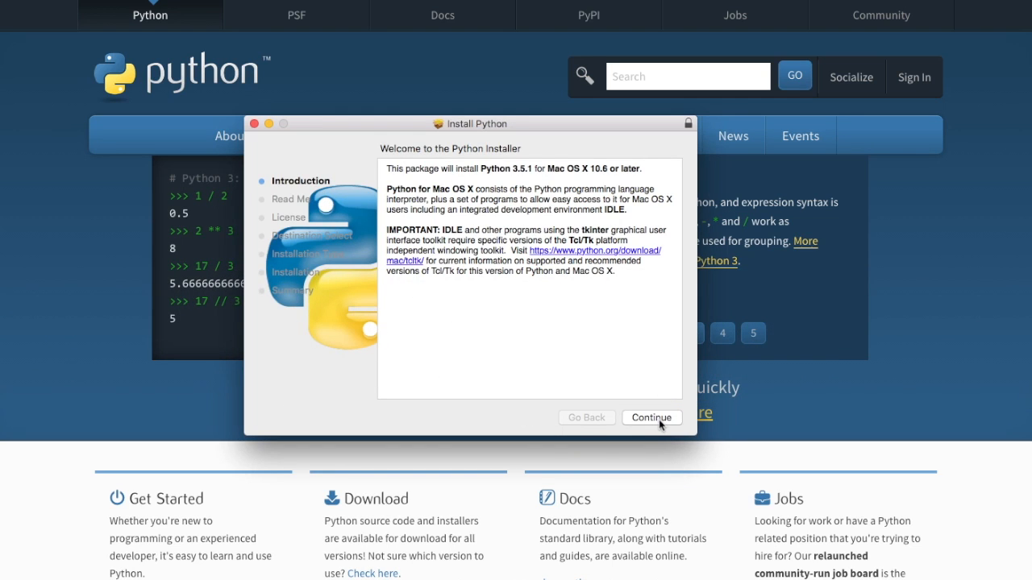
- Continue through Introduction, Read Me and licence, agree, and start the standard Python 3.5.1 install on Macintosh HD
click(651, 417)
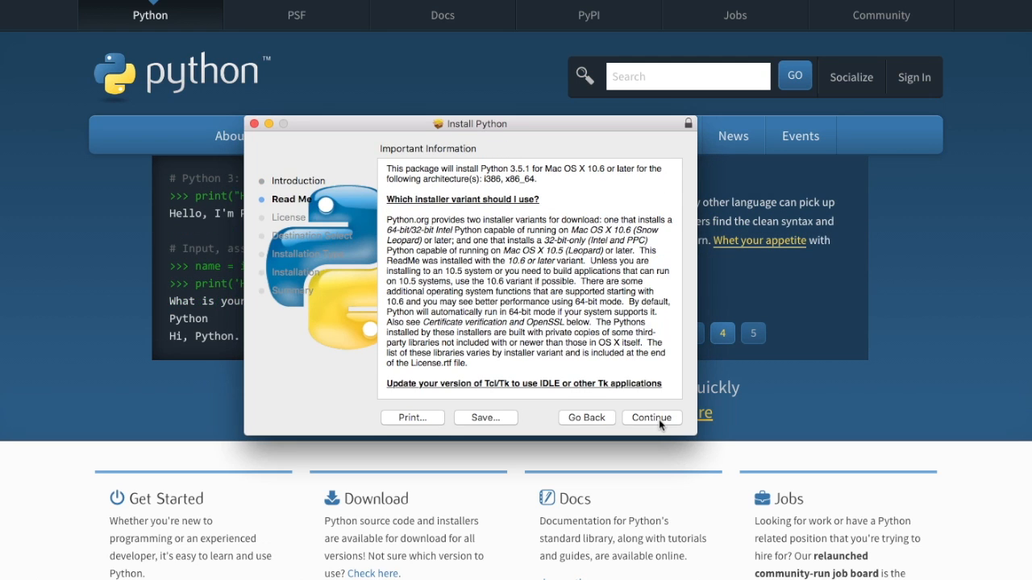
click(651, 417)
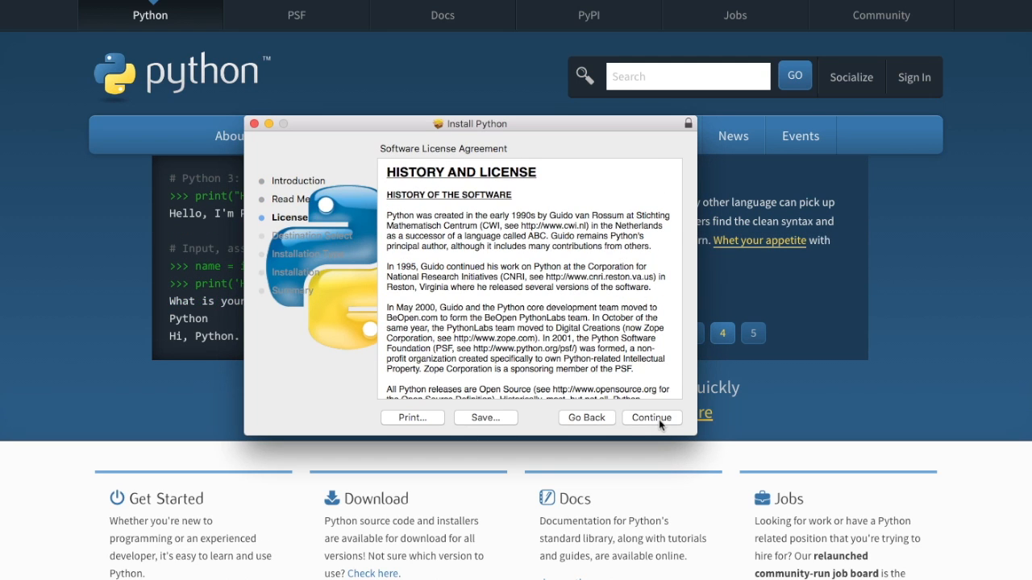
click(651, 418)
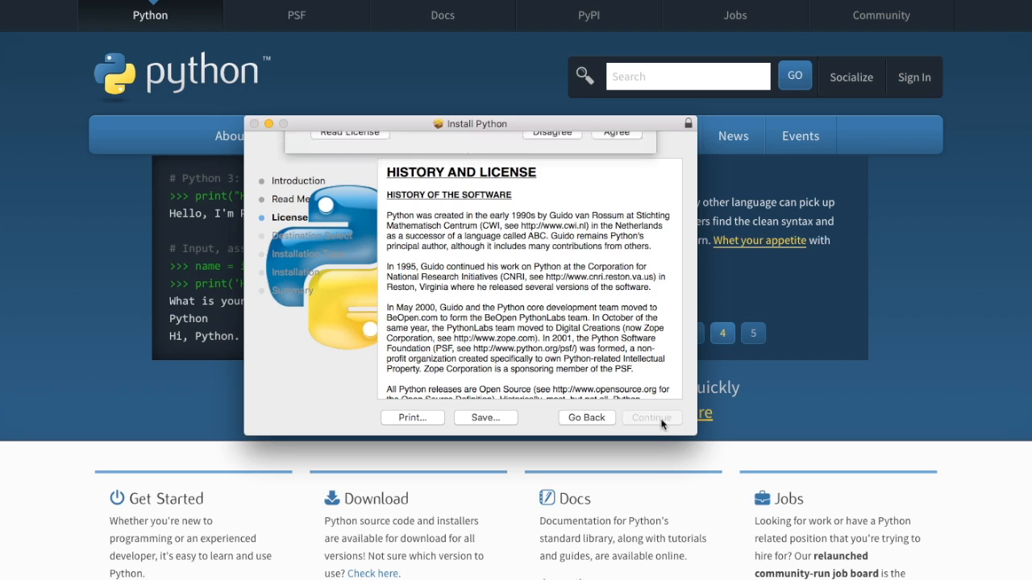
click(652, 418)
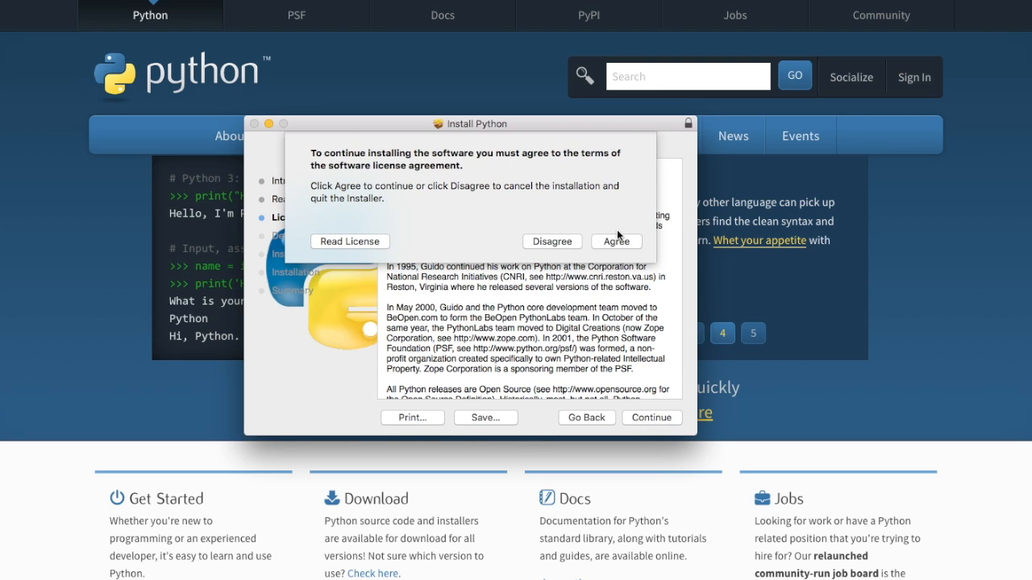
click(616, 242)
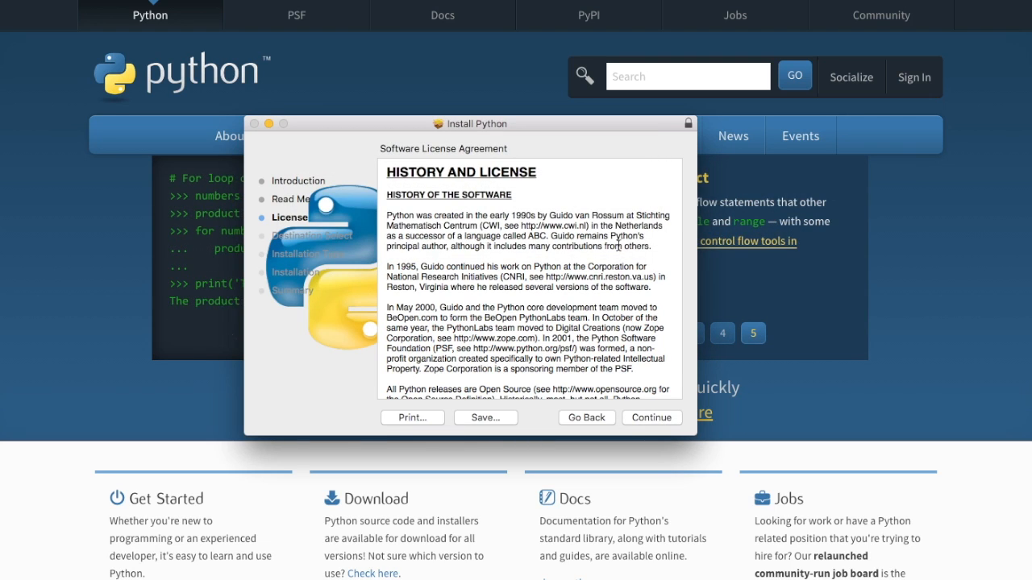
click(651, 417)
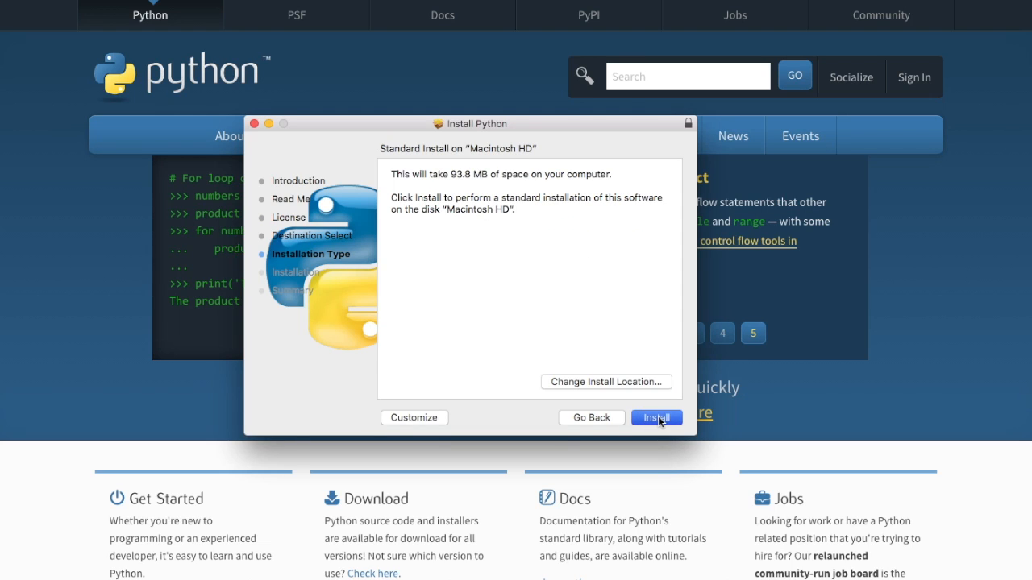
click(656, 417)
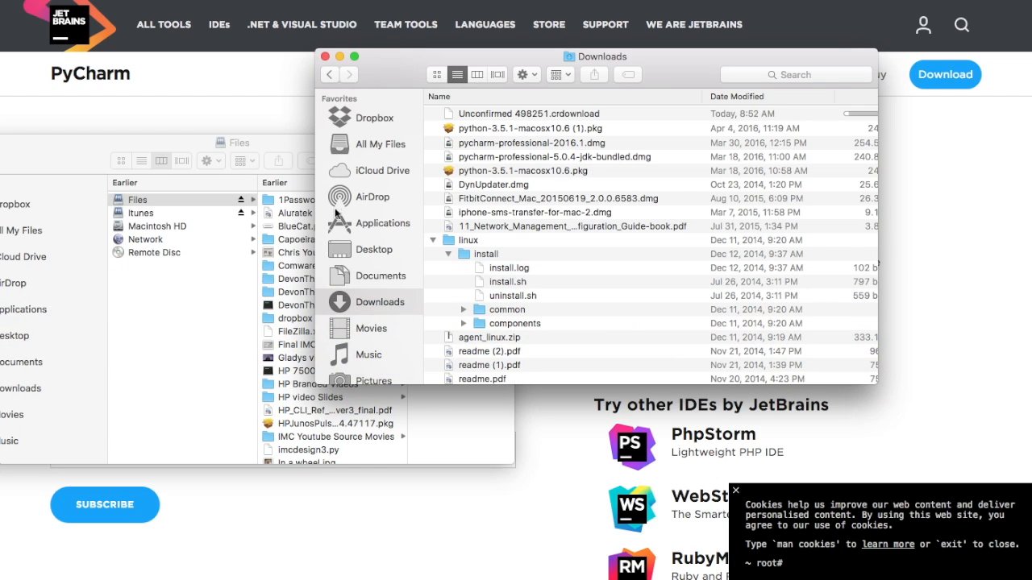
mouse_move(528, 149)
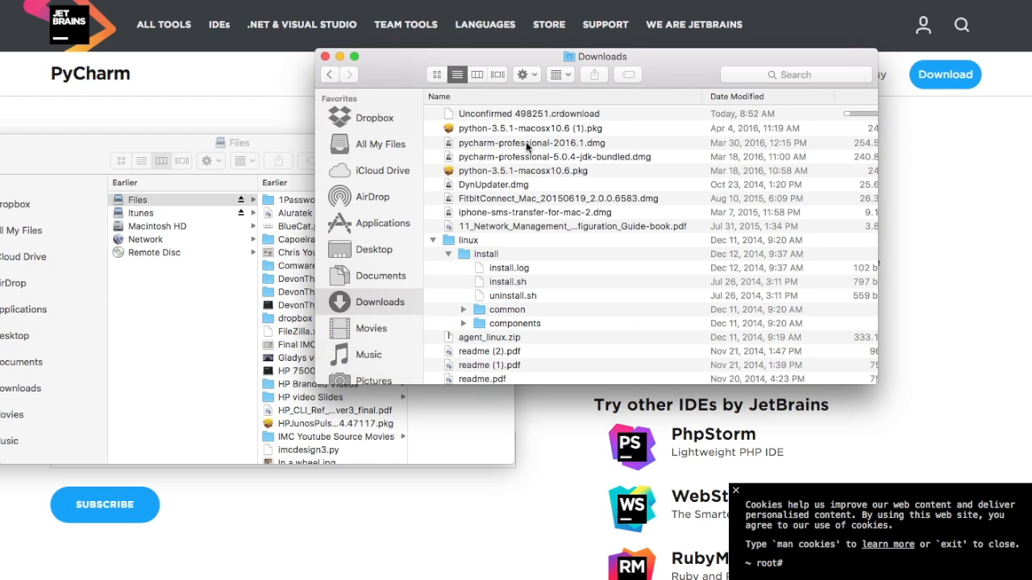
- Mount pycharm-professional-2016.1.dmg from Downloads and copy PyCharm into the Applications folder
click(529, 141)
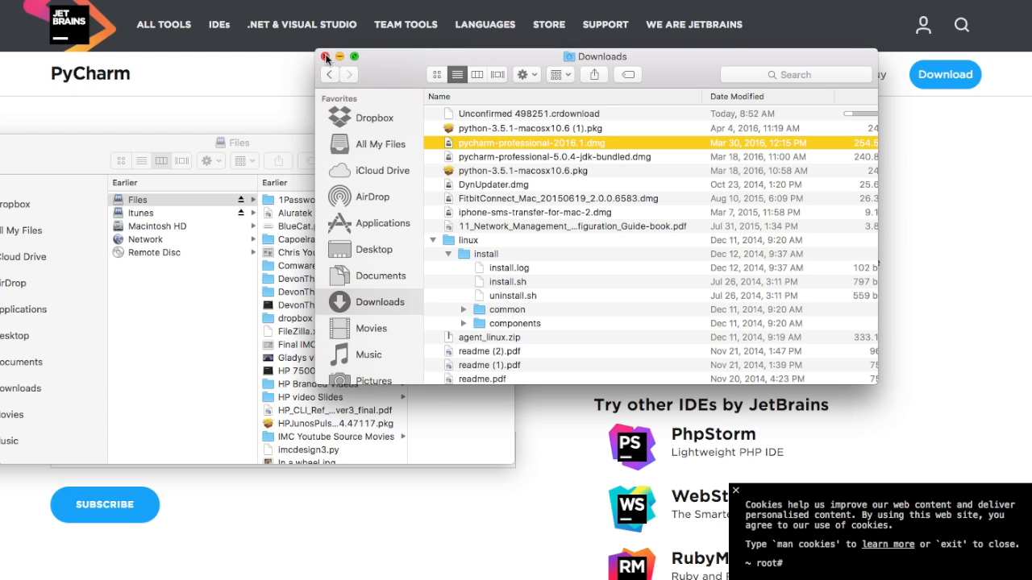
double_click(529, 142)
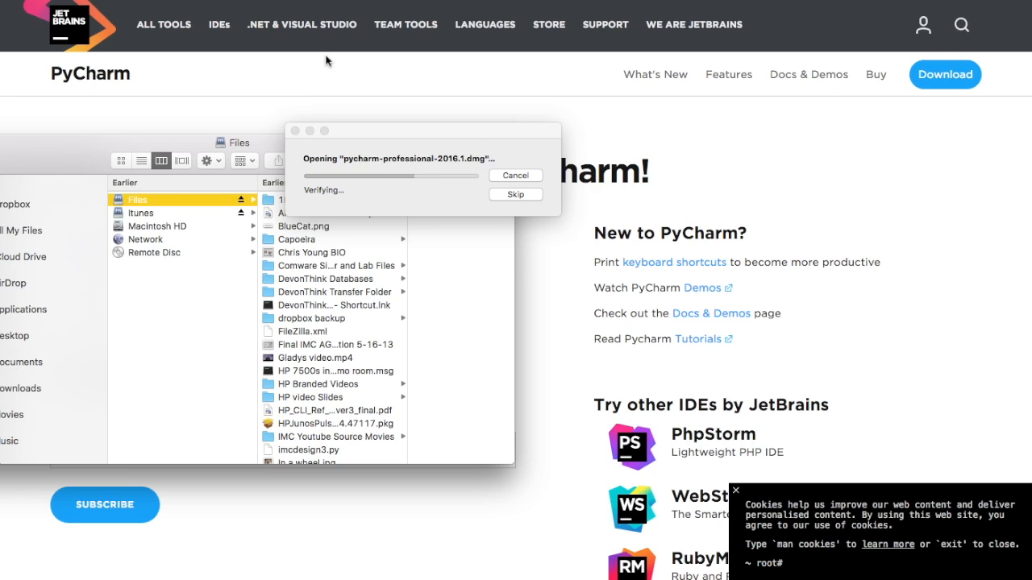
mouse_move(385, 222)
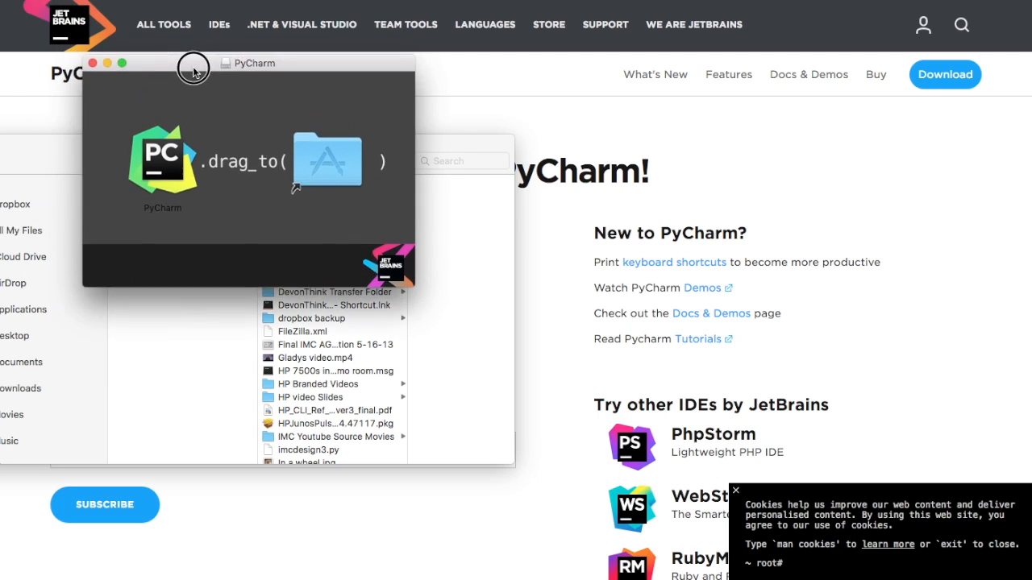
drag(161, 159, 352, 200)
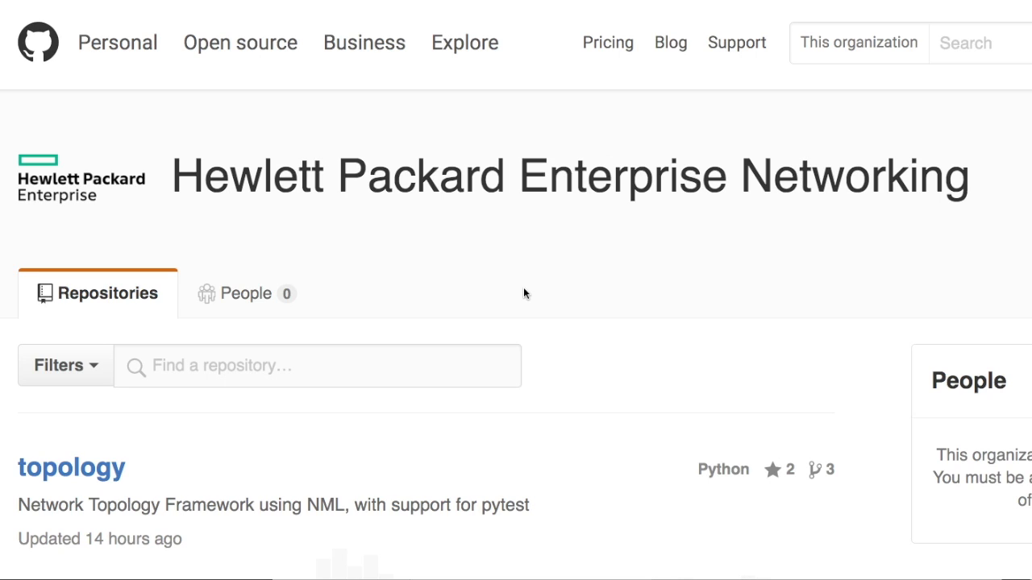
mouse_move(281, 419)
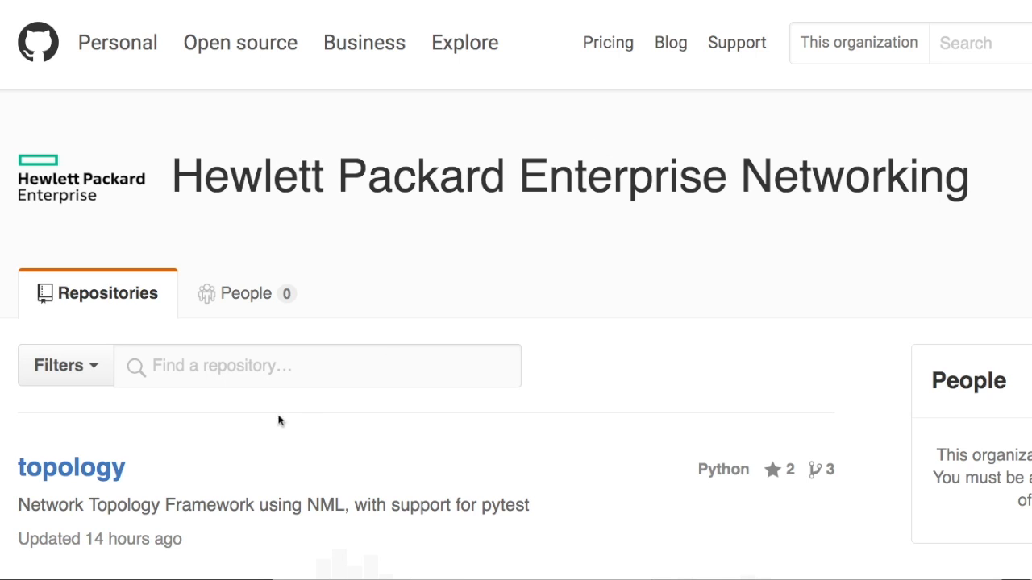
mouse_move(281, 203)
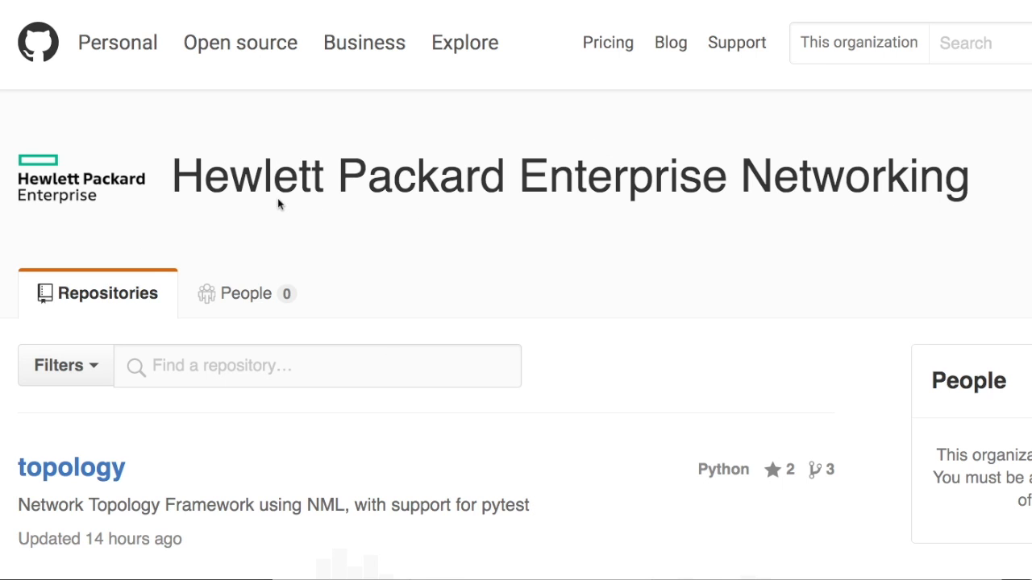
- Find the PYHPEIMC repository under HPENetworking and clone it to this computer via GitHub Desktop
scroll(down, 3)
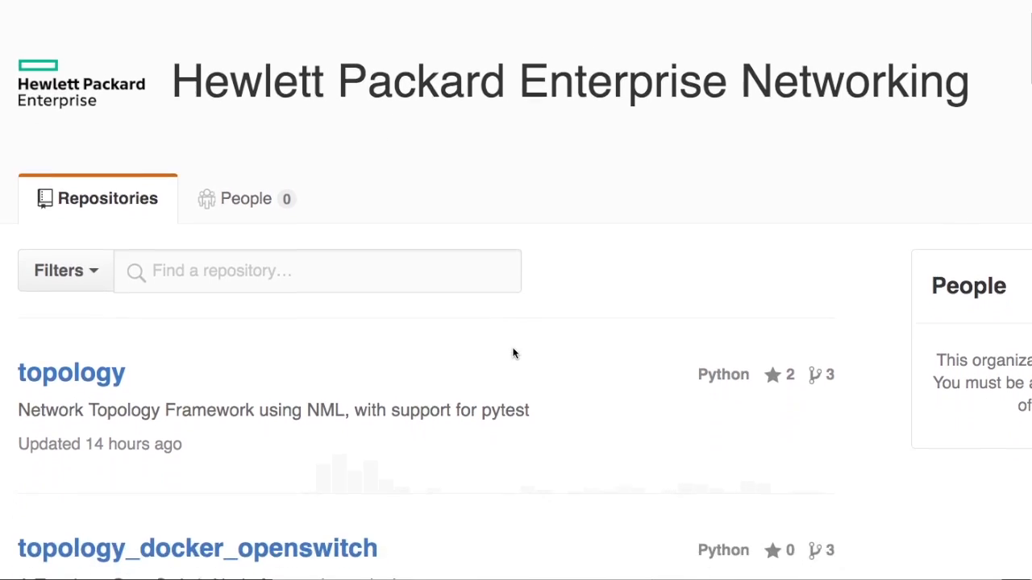
scroll(down, 3)
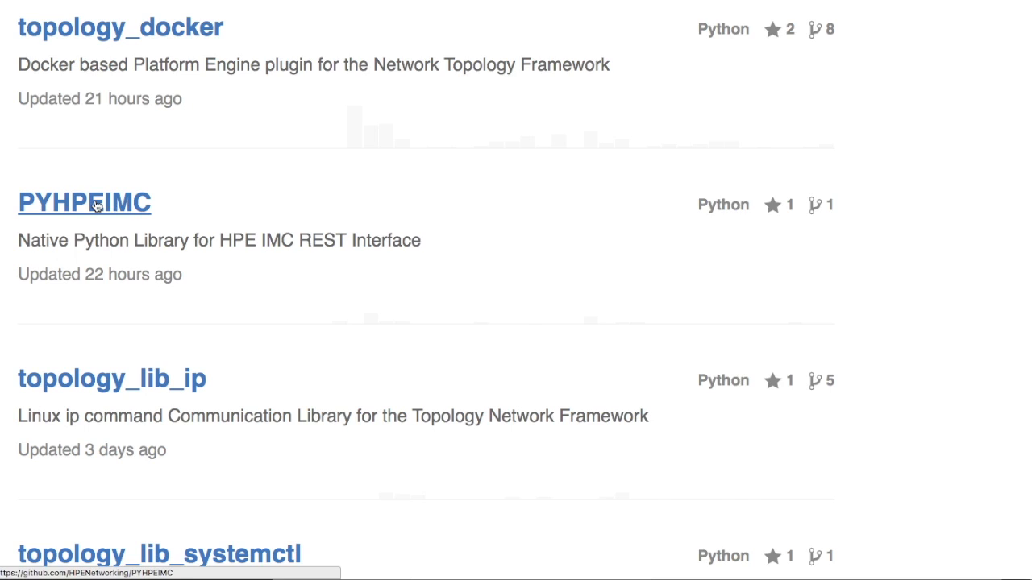
click(84, 202)
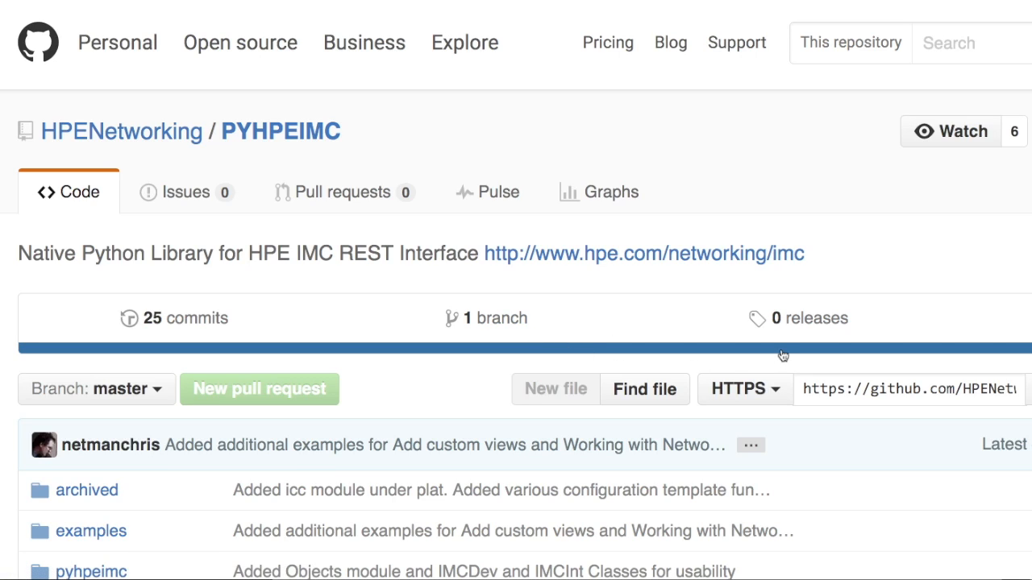
mouse_move(925, 392)
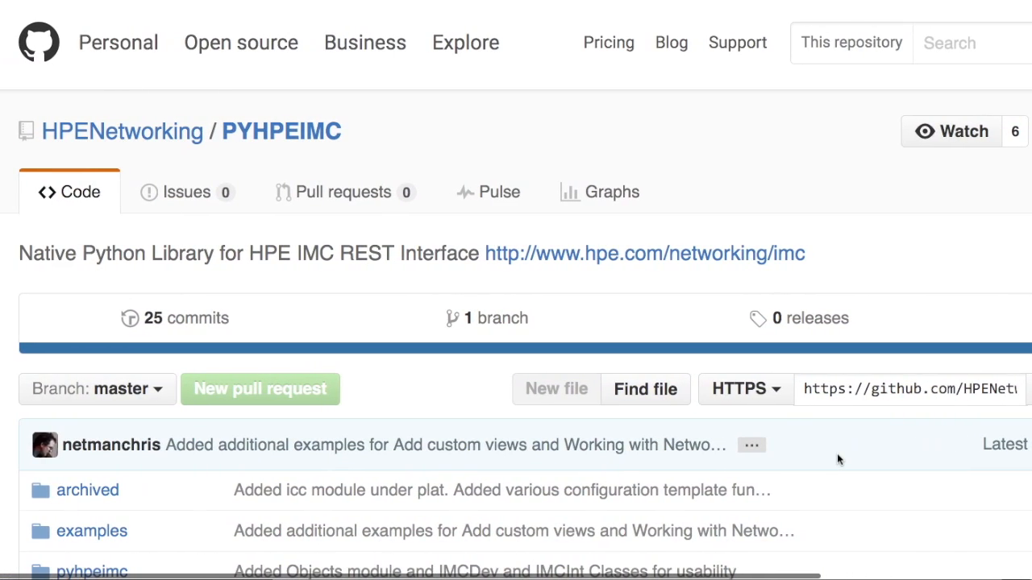
scroll(down, 3)
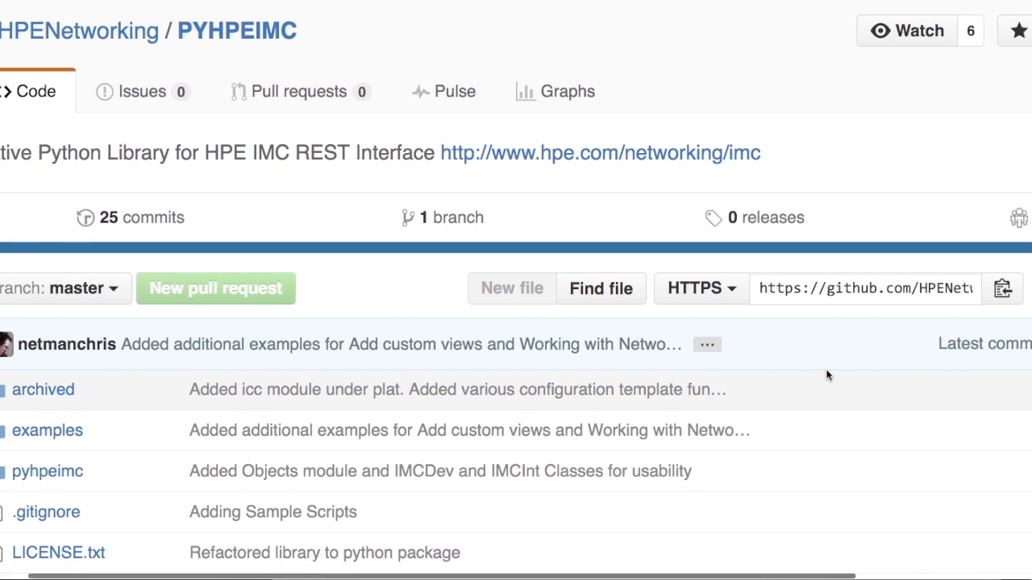
mouse_move(843, 287)
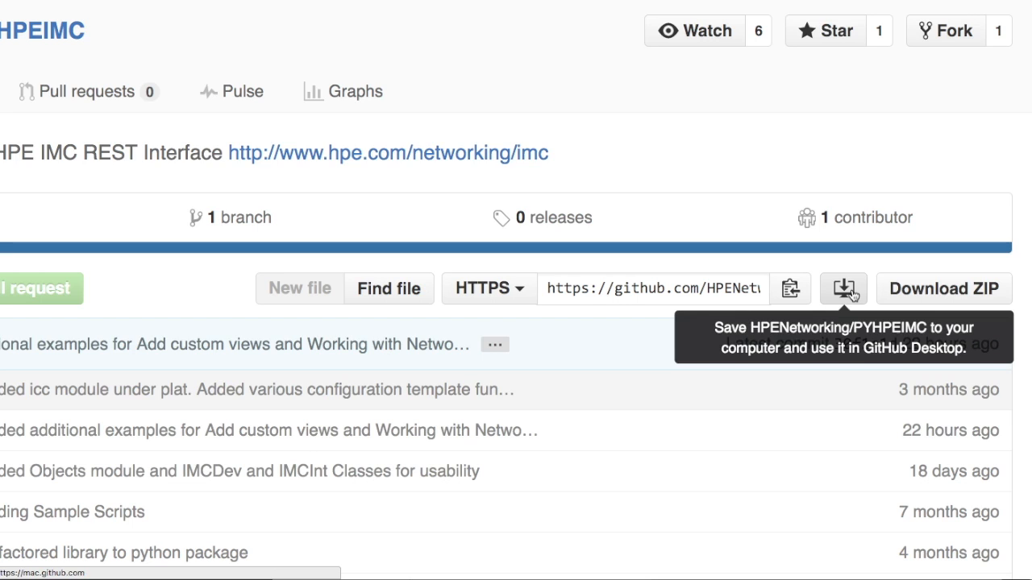
click(843, 289)
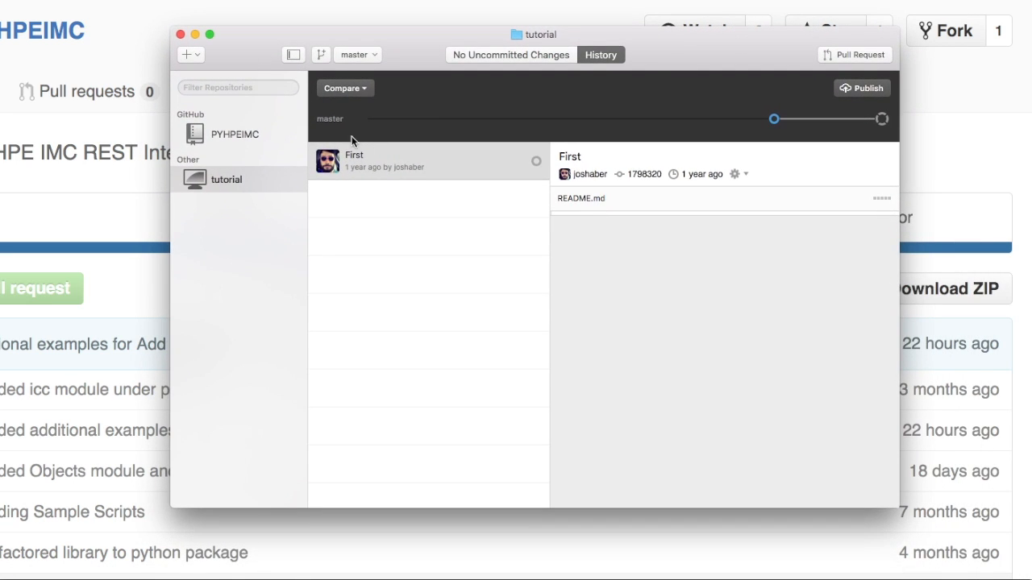
- Select the cloned PYHPEIMC repository, show it in Finder and pick its examples folder
click(235, 134)
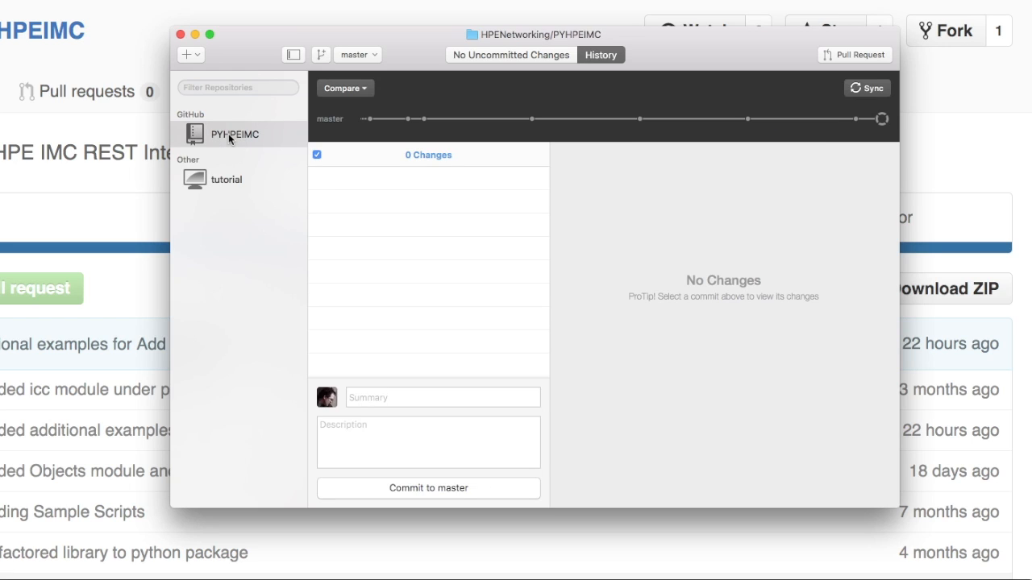
right_click(234, 133)
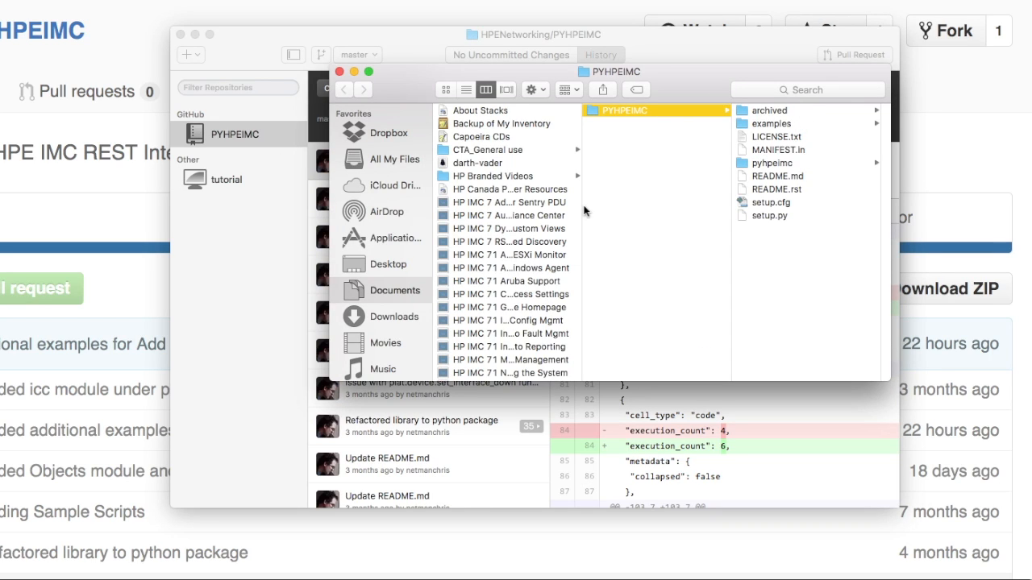
mouse_move(777, 126)
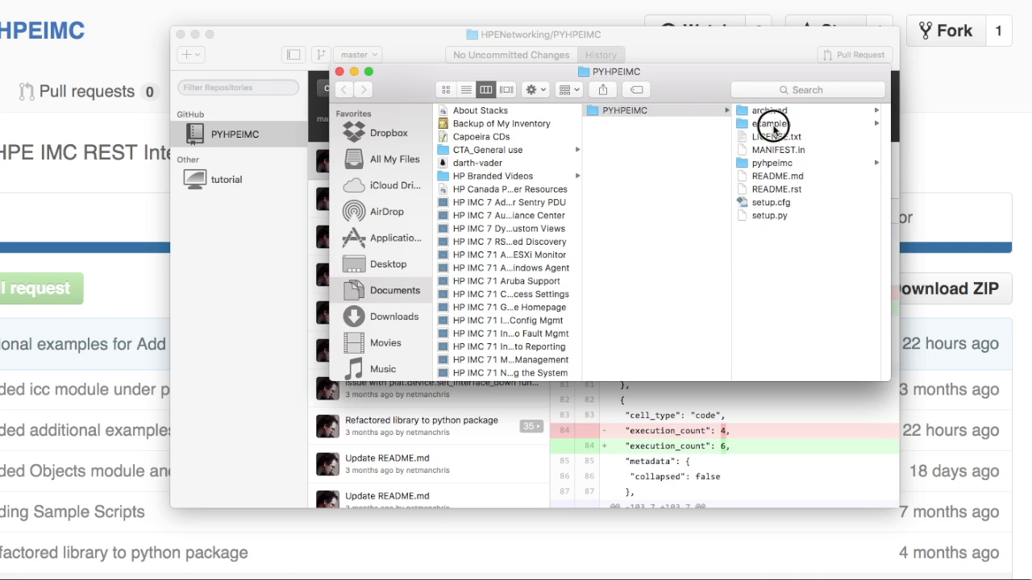
click(770, 122)
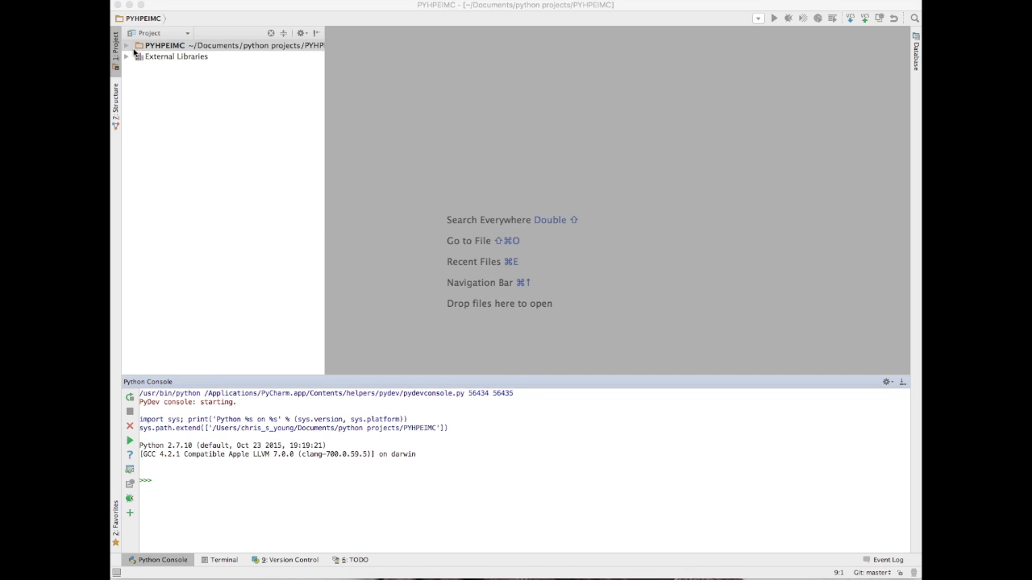
- Expand the PYHPEIMC project tree and search Preferences for 'inter' to find interpreter settings
click(126, 45)
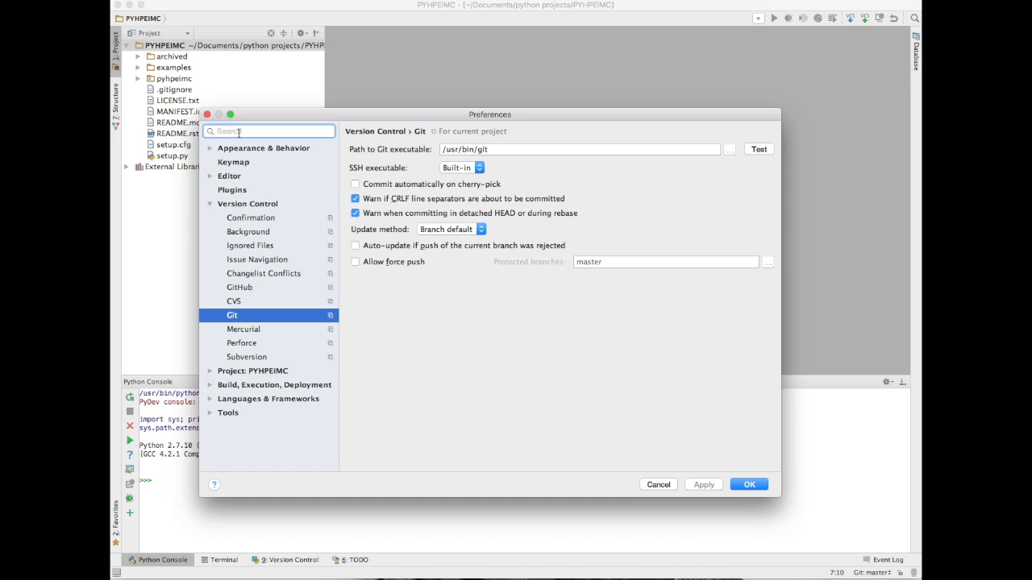
text(inter)
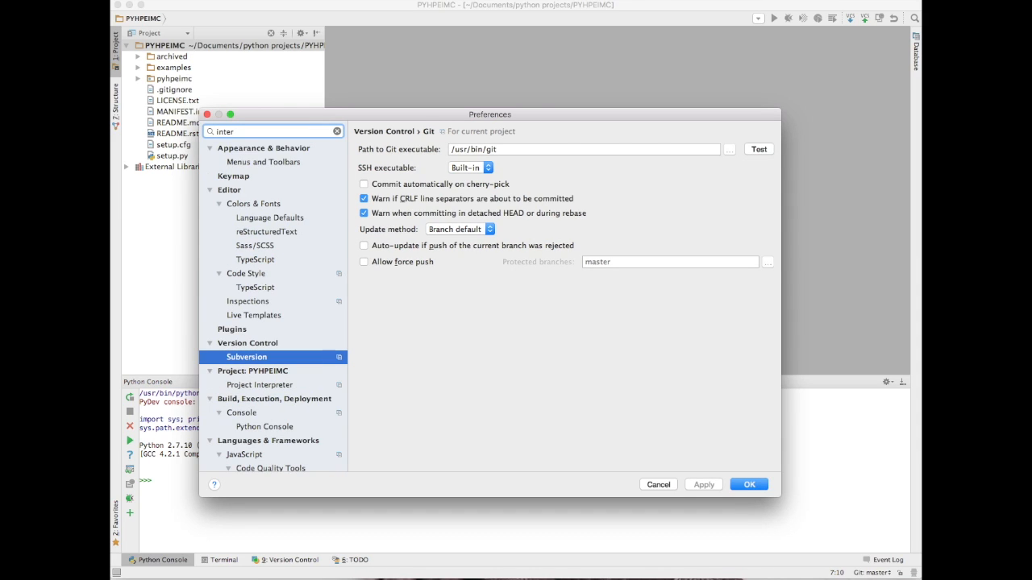
- Set the PYHPEIMC project interpreter to /Library/Frameworks Python 3.5, apply and close Preferences
click(246, 356)
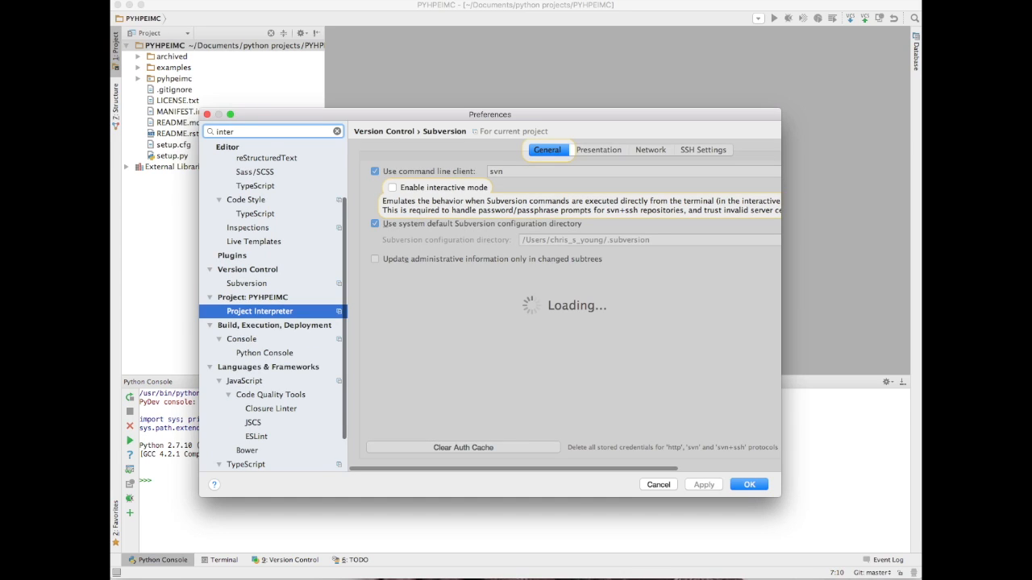
click(260, 311)
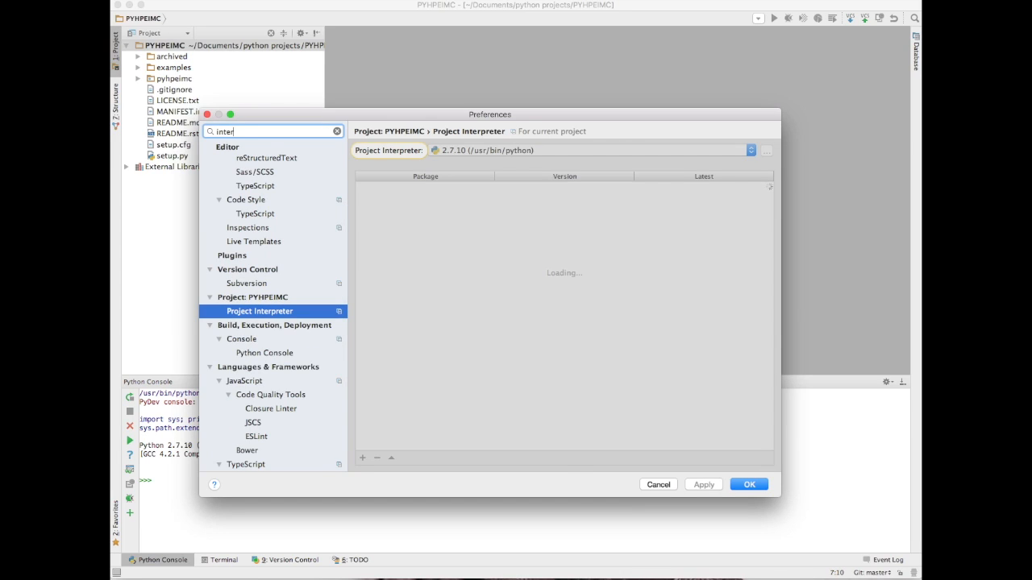
click(749, 150)
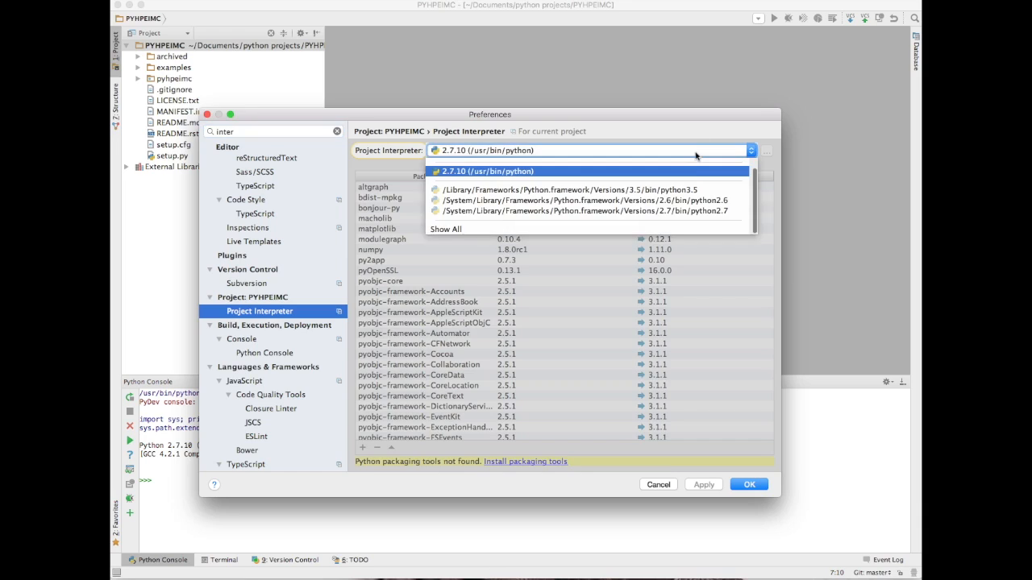
mouse_move(564, 190)
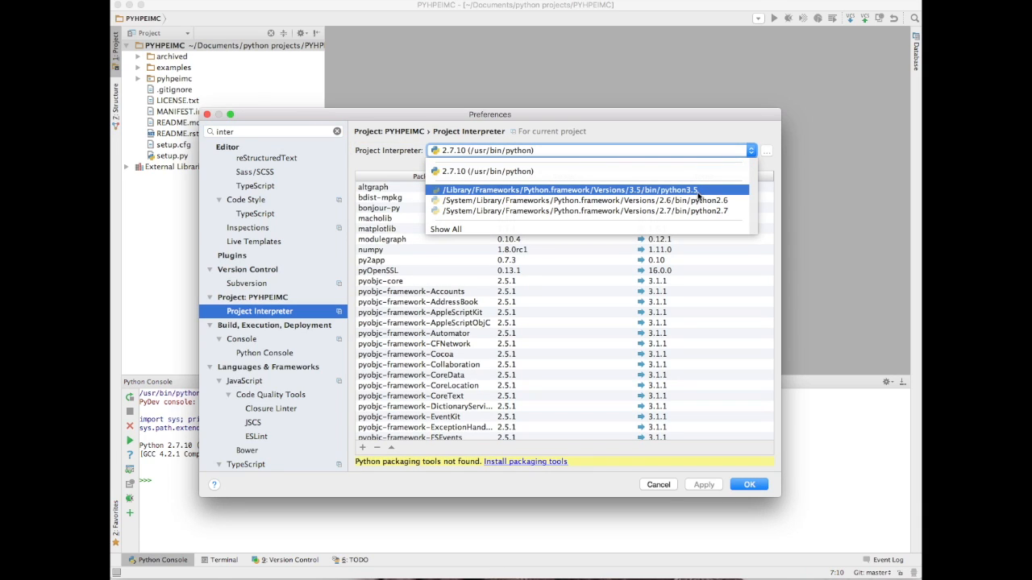
mouse_move(695, 192)
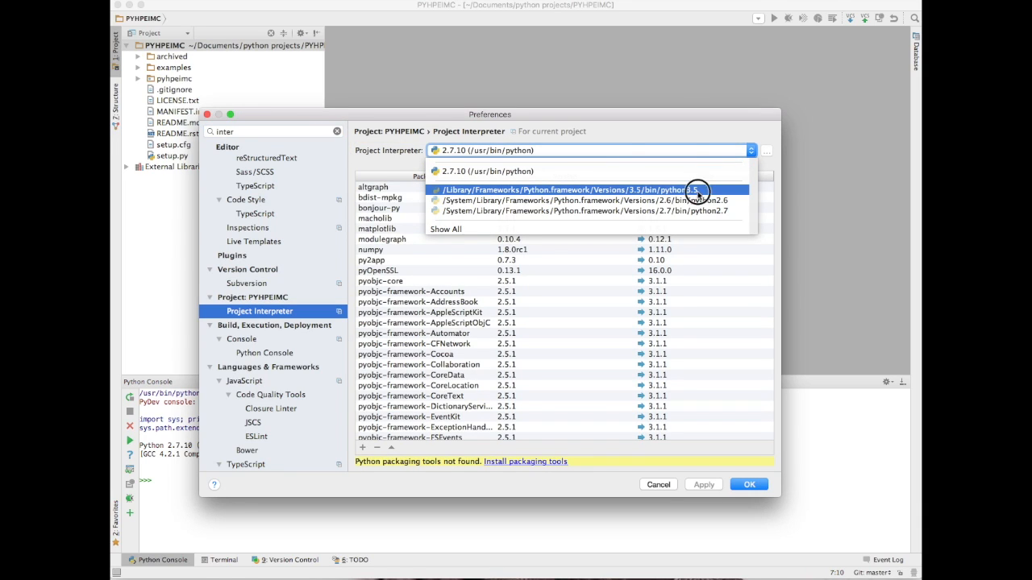
click(564, 190)
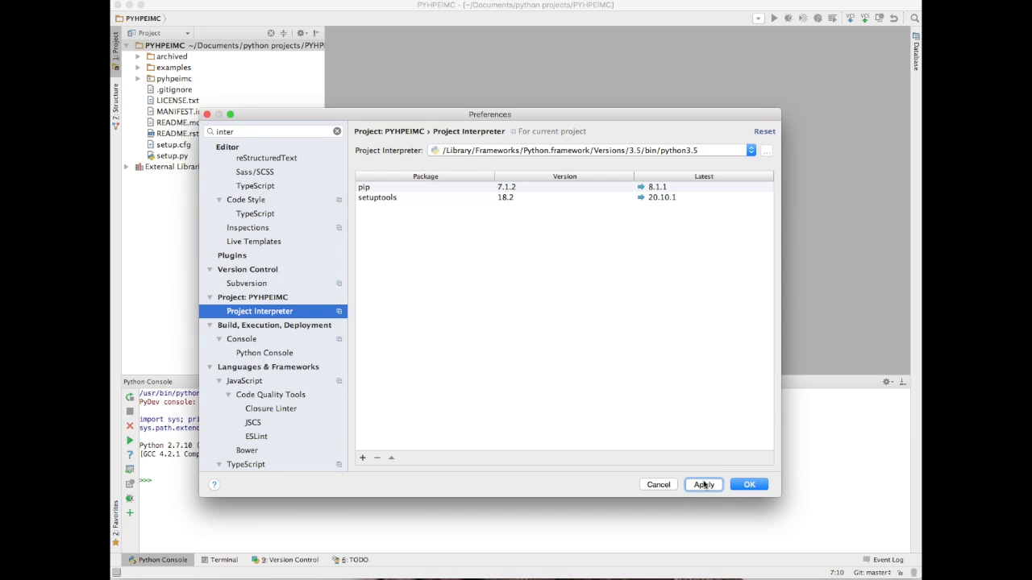
click(702, 484)
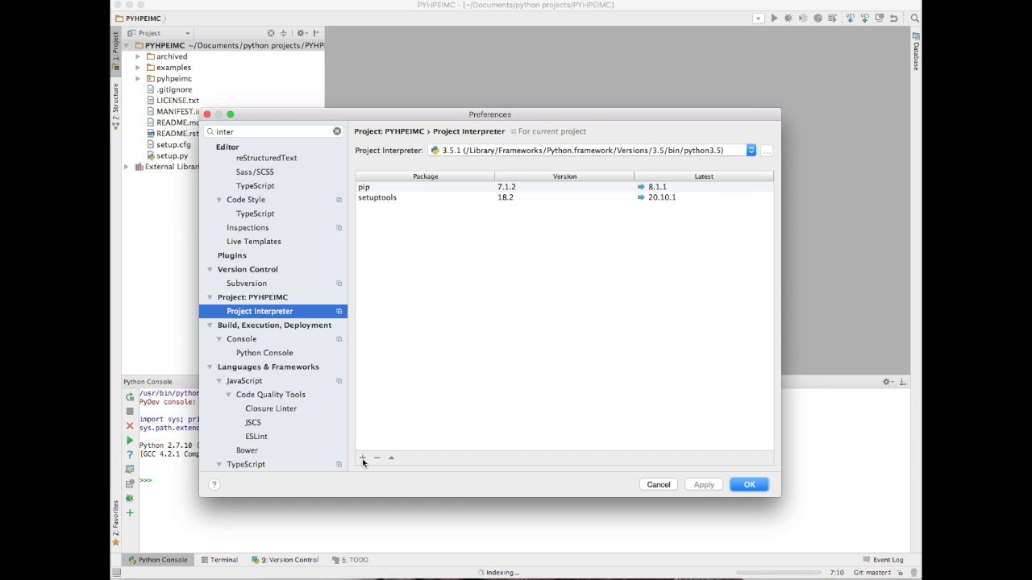
mouse_move(363, 458)
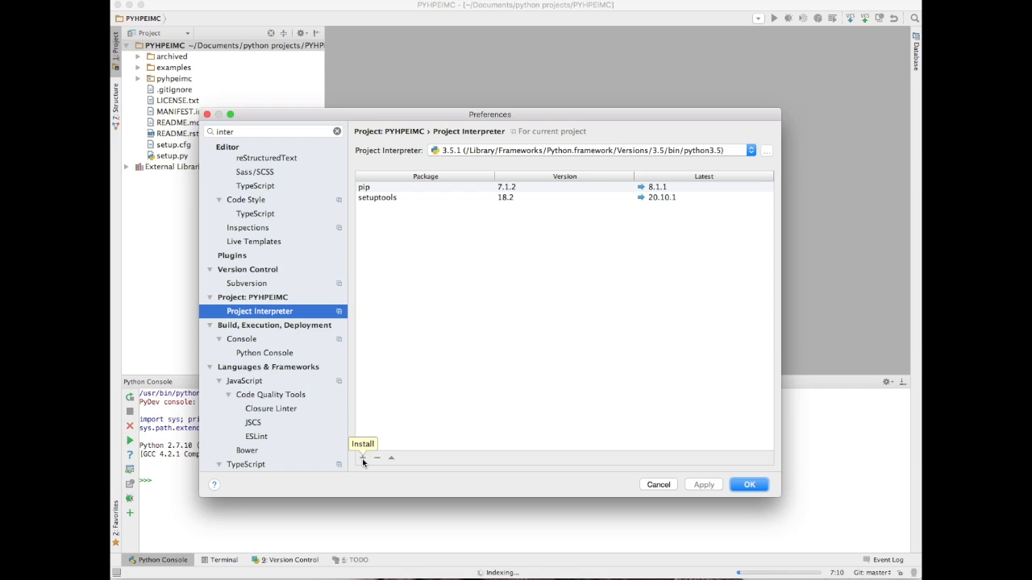
click(748, 483)
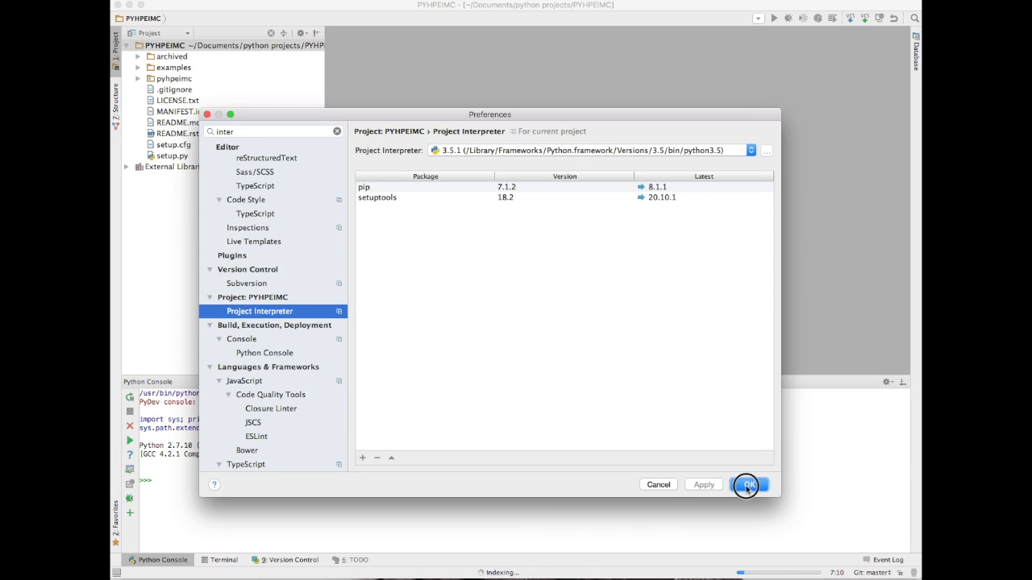
click(748, 483)
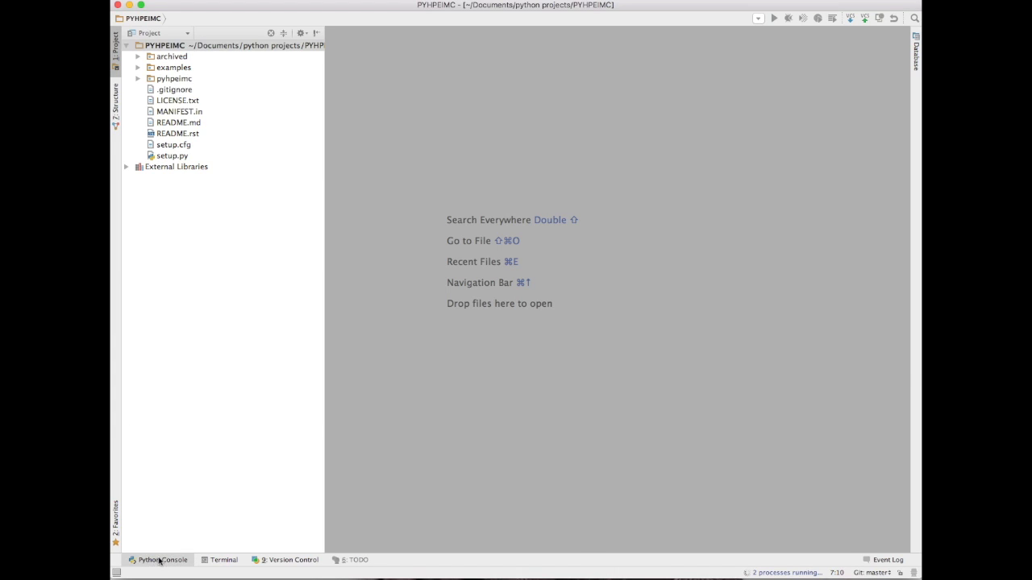
- Bring up the Python Console running Python 3.5.1 and dismiss the reopened Preferences window
click(158, 559)
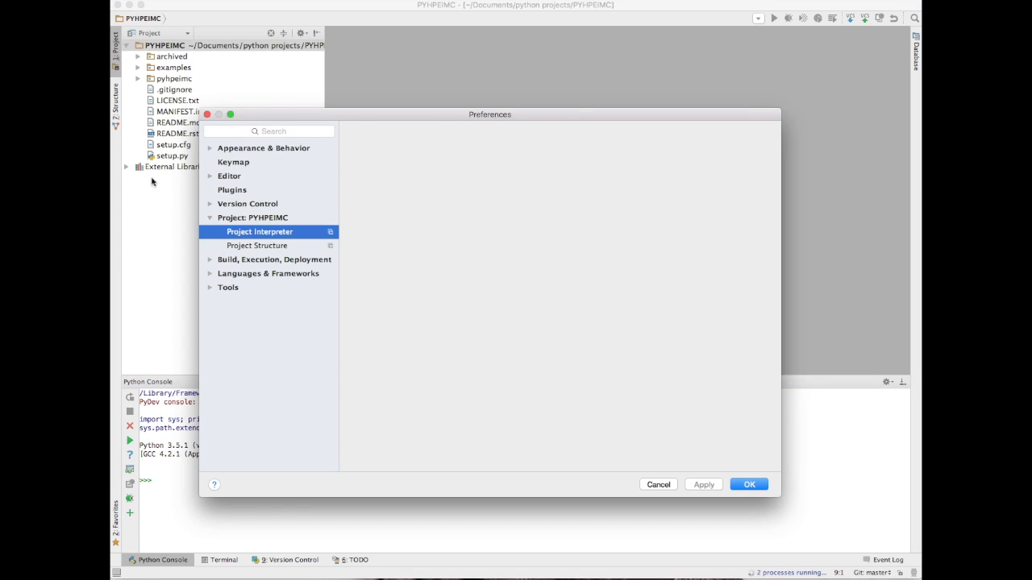
click(259, 232)
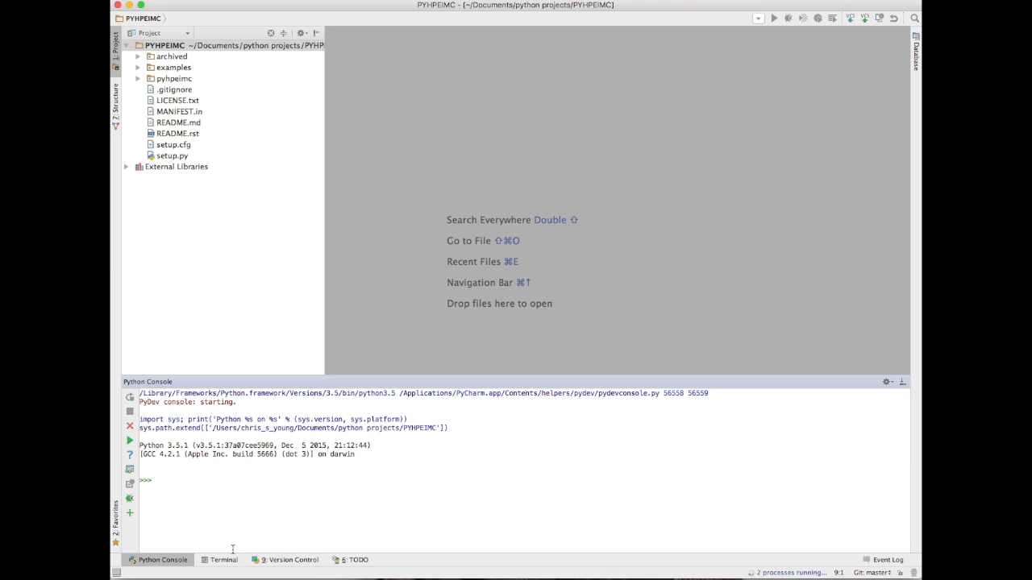
- Run pip3 install pyhpeimc in the terminal, installing pyhpeimc 1.0.19 with requests 2.9.1
click(223, 559)
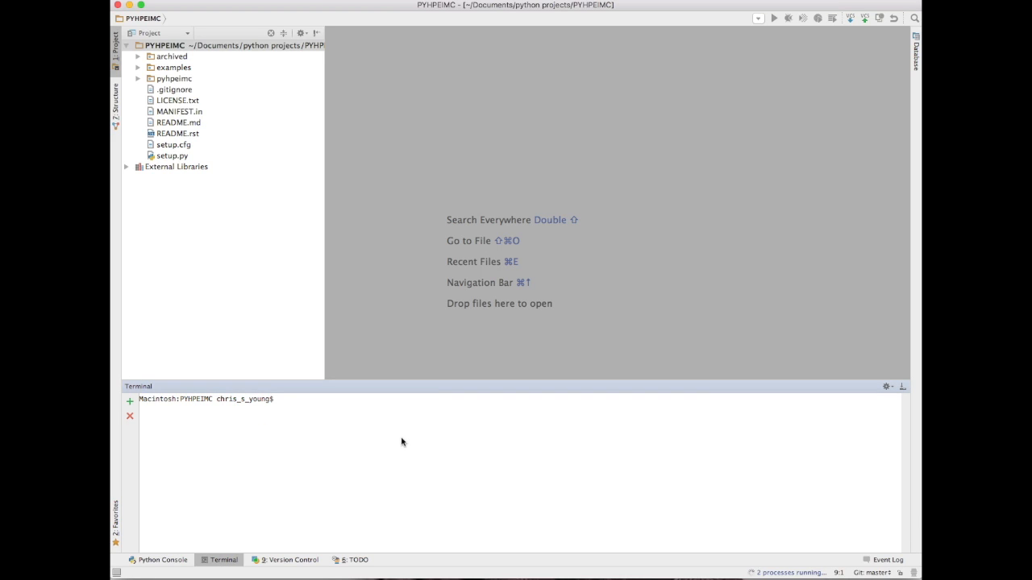
text(pip3)
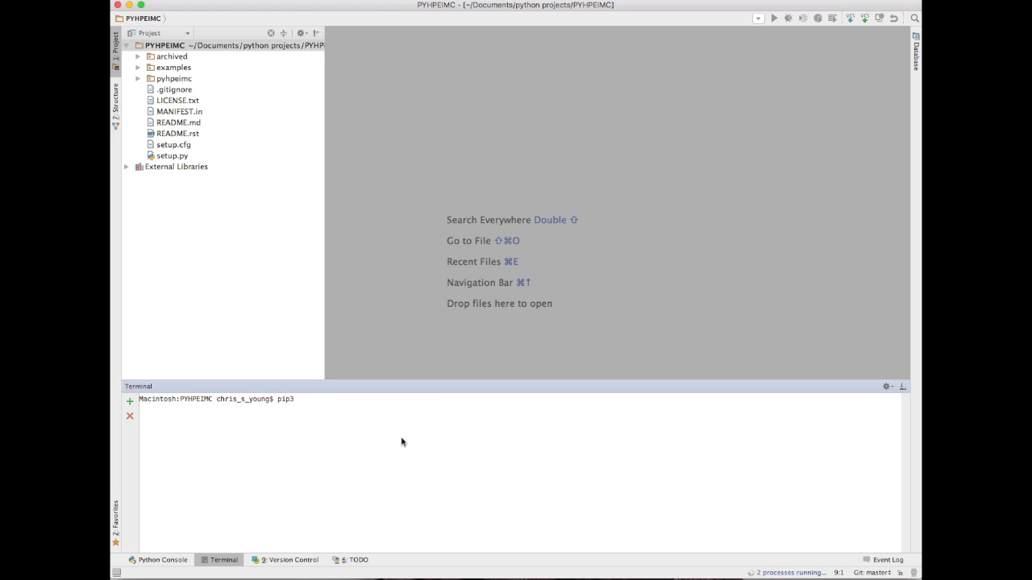
text(install pyhp)
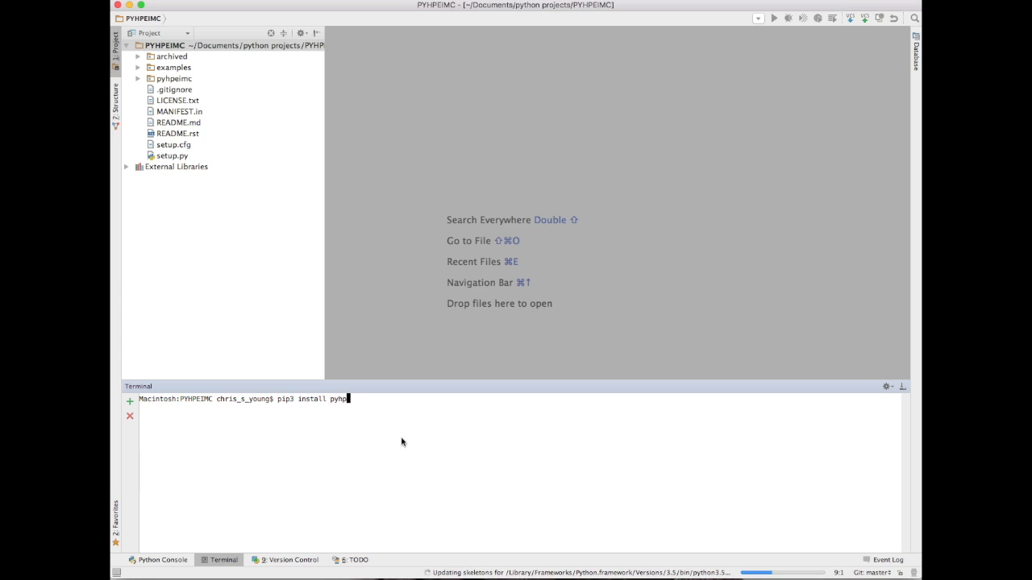
text(eimc)
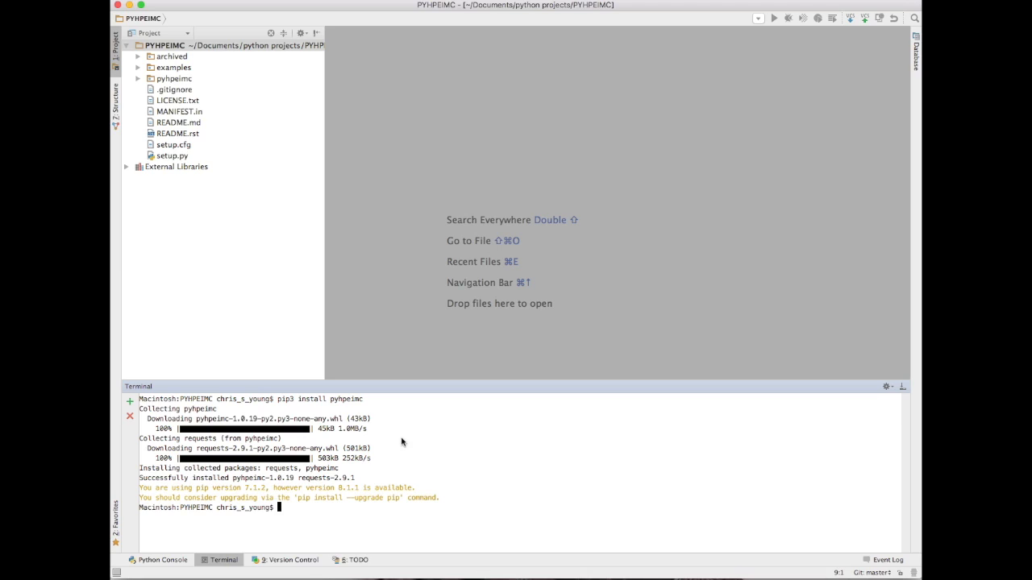
- Enter pip3 install jupyter in the terminal to install Jupyter and its dependencies
text(pip3 install ju)
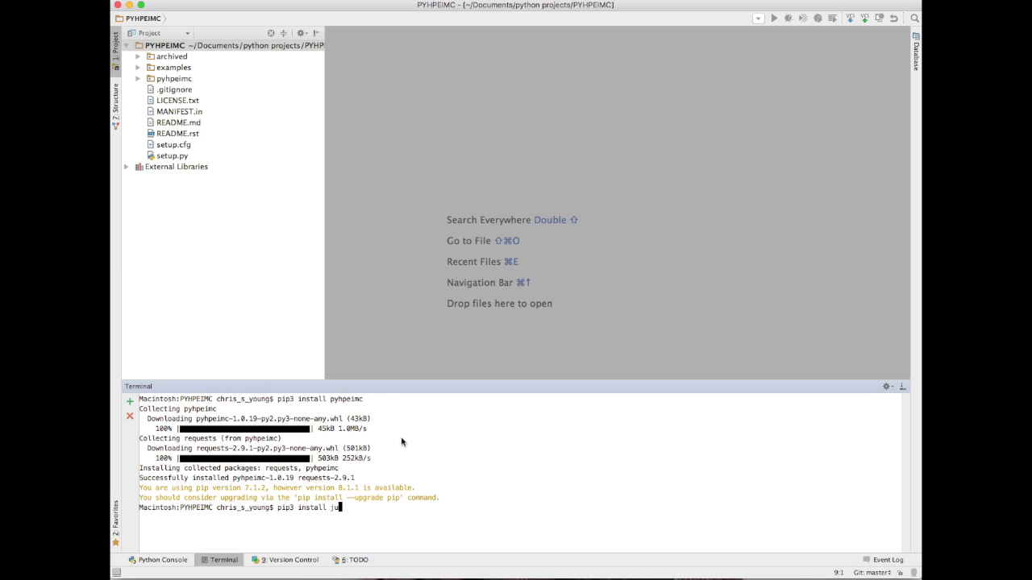
text(p)
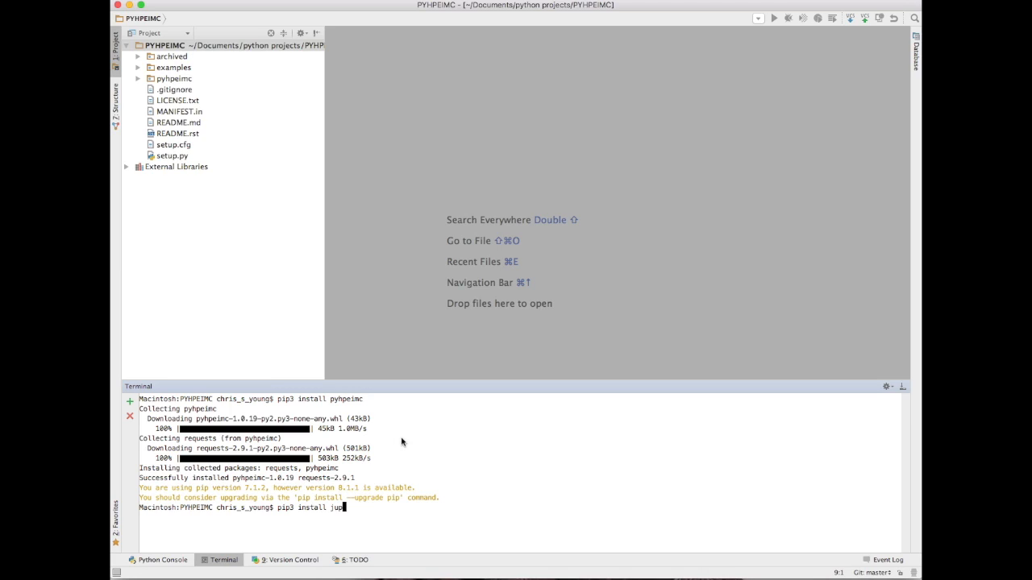
text(yter)
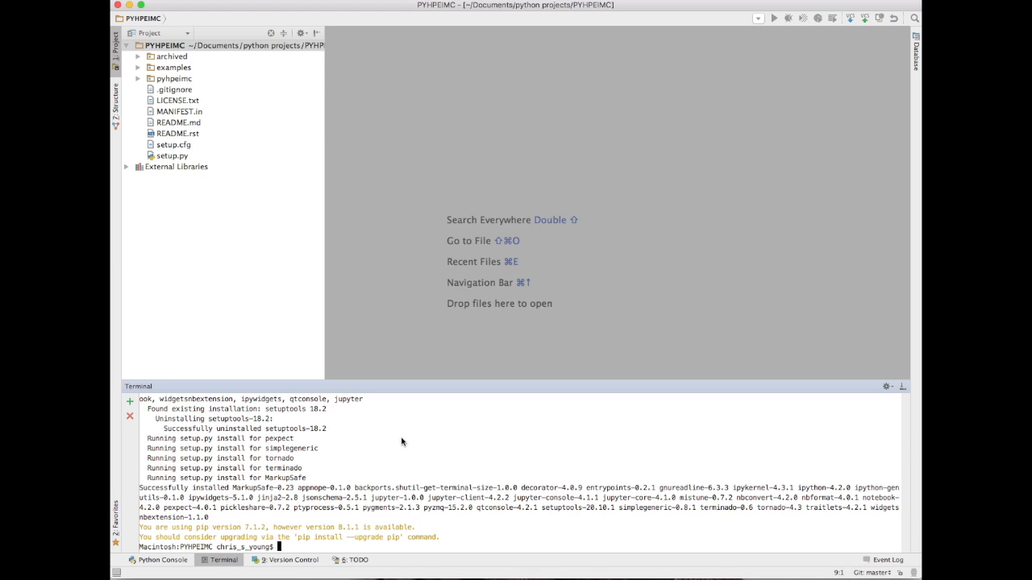
- Run import pyhpeimc in the Python 3.5.1 console to confirm the package loads
click(161, 559)
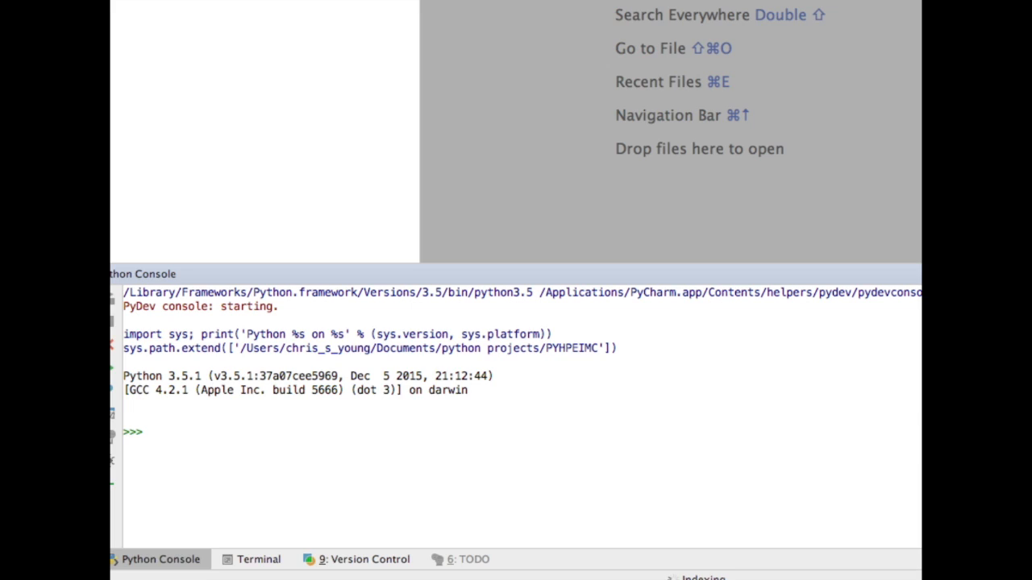
text(import)
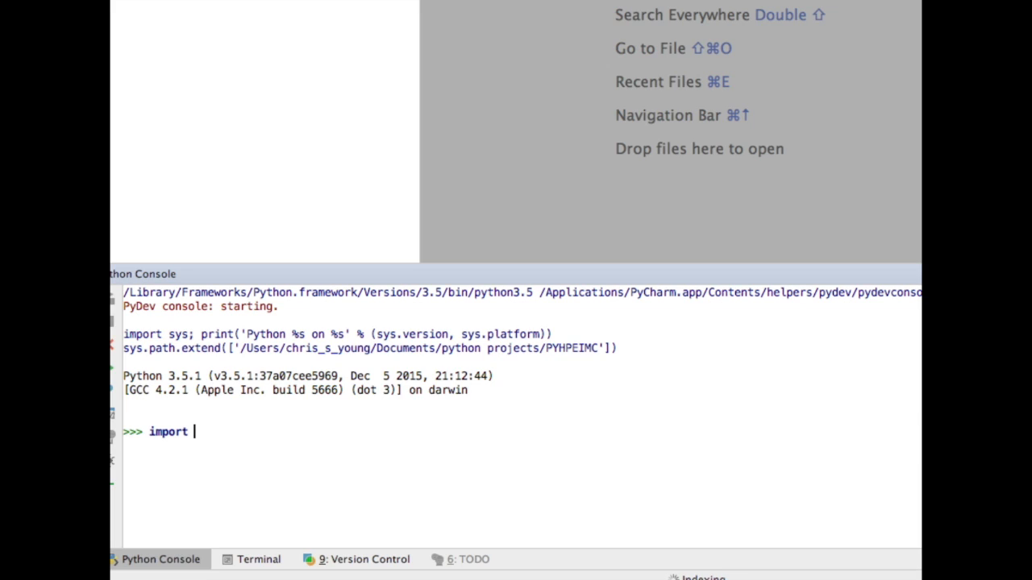
text(pyhpei)
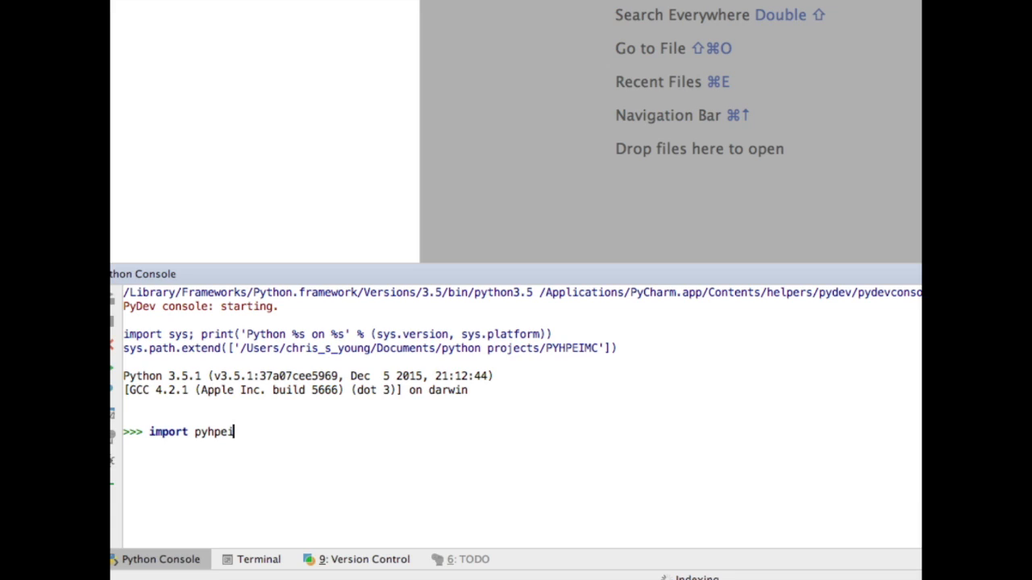
key(enter)
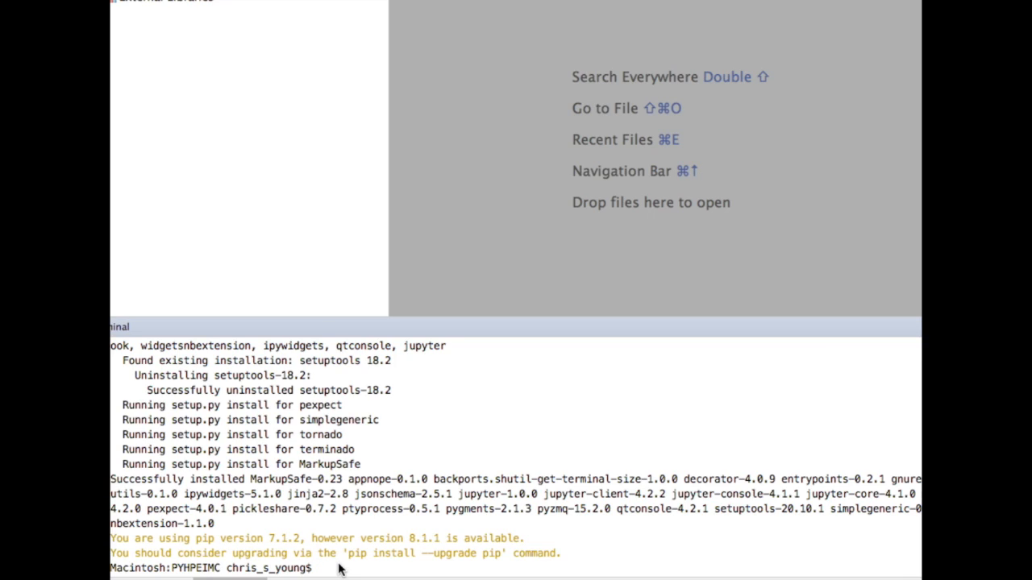
- Launch jupyter notebook from the project folder in the terminal
text(j)
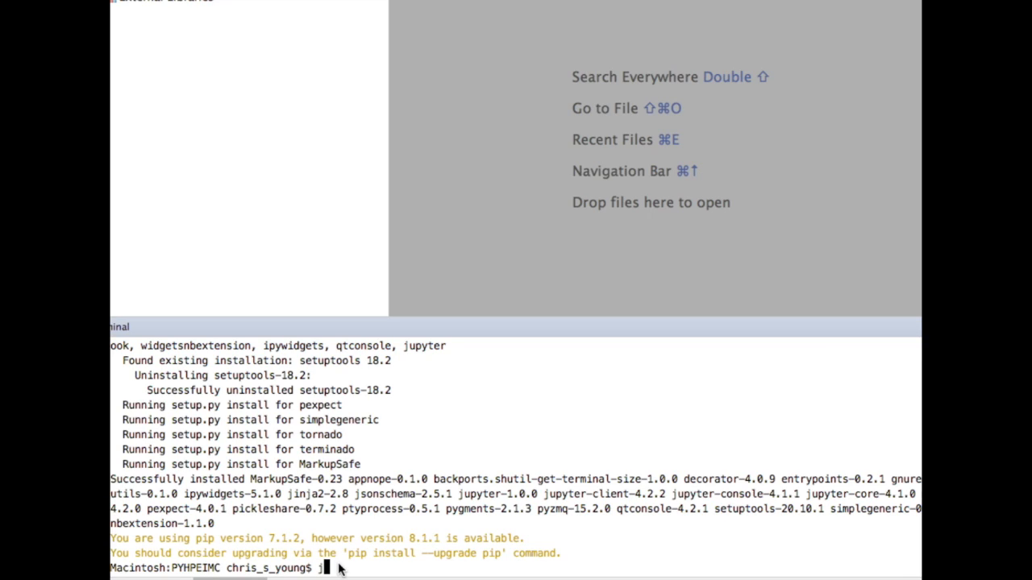
text(jupyter)
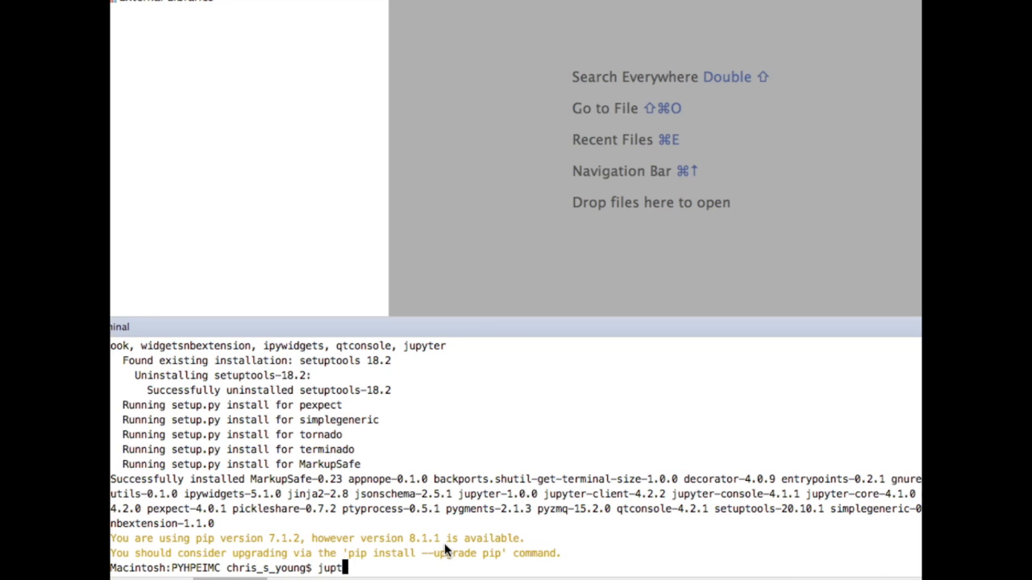
text(er)
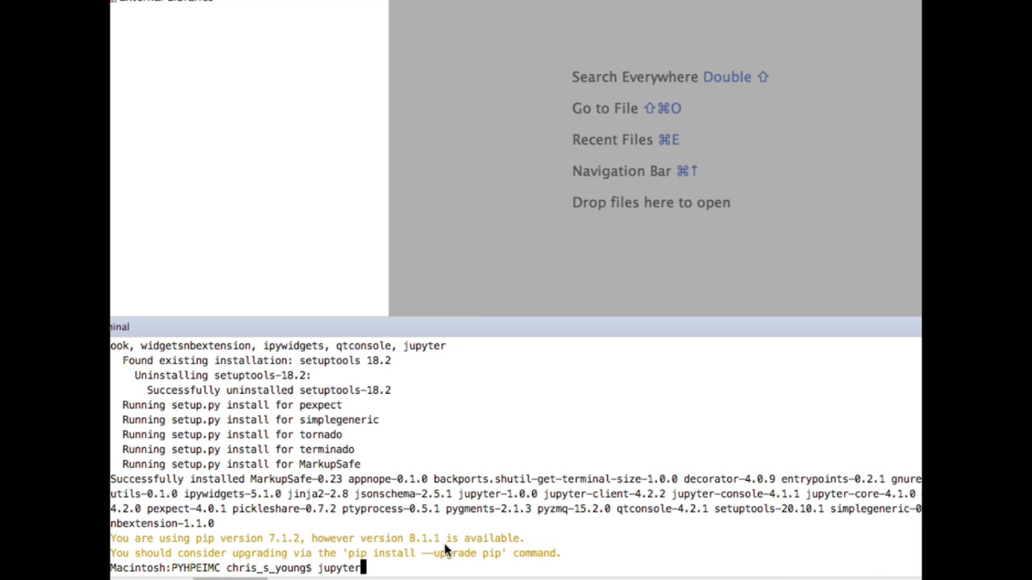
text(notebook)
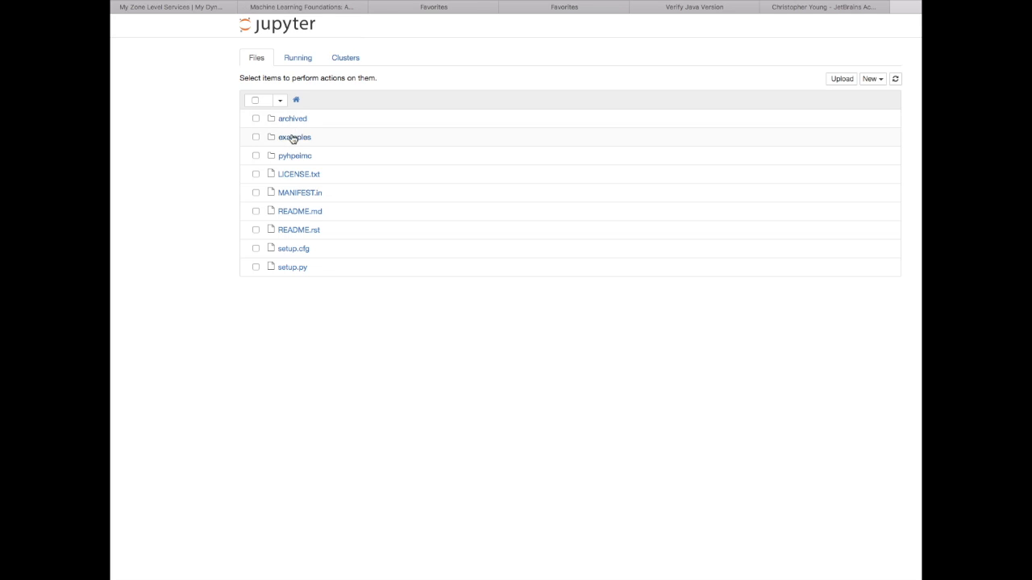
- Navigate into the examples folder to list the HPE IMC notebooks, scripts and CSV files
click(293, 136)
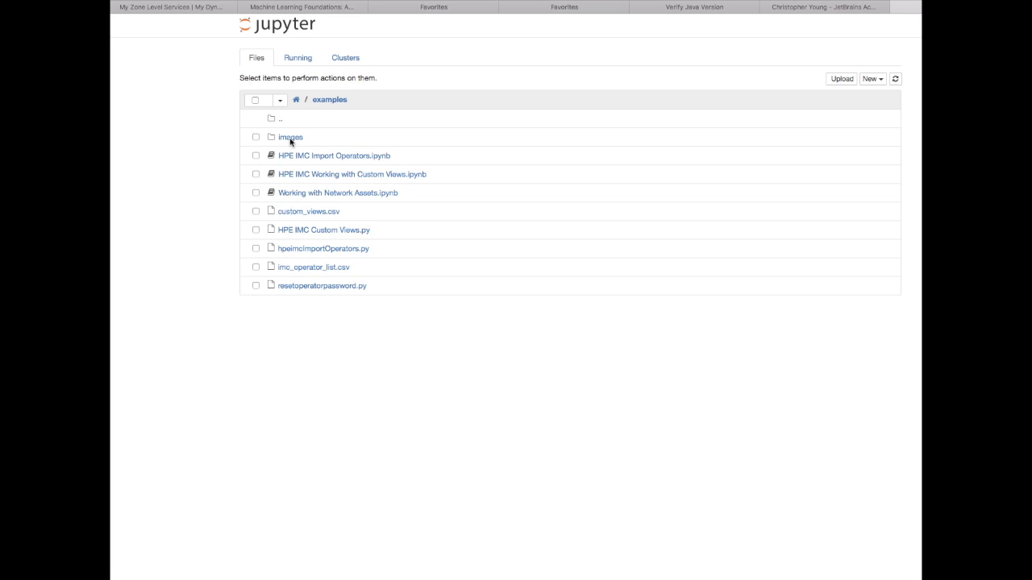
mouse_move(450, 146)
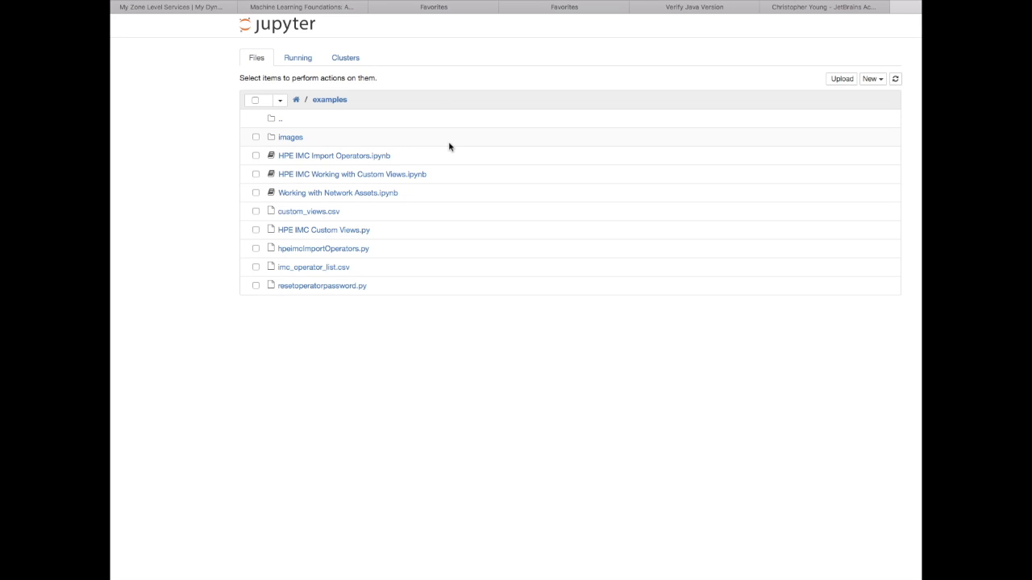